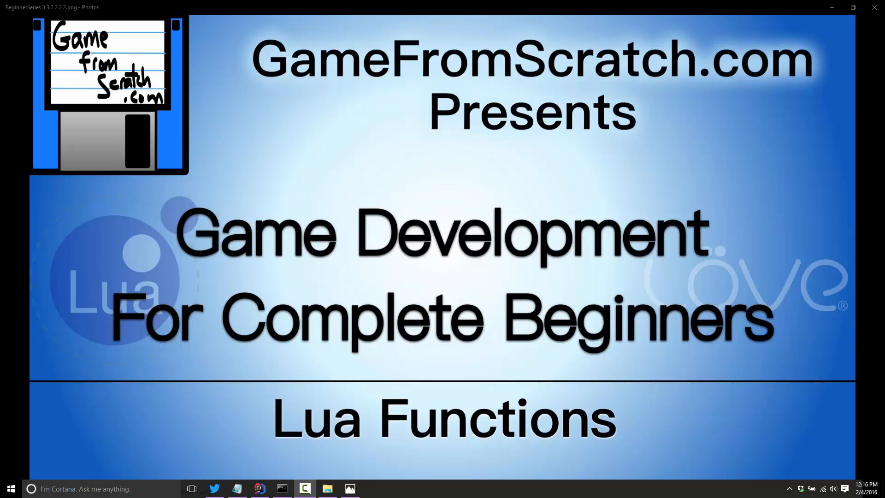
mouse_move(423, 338)
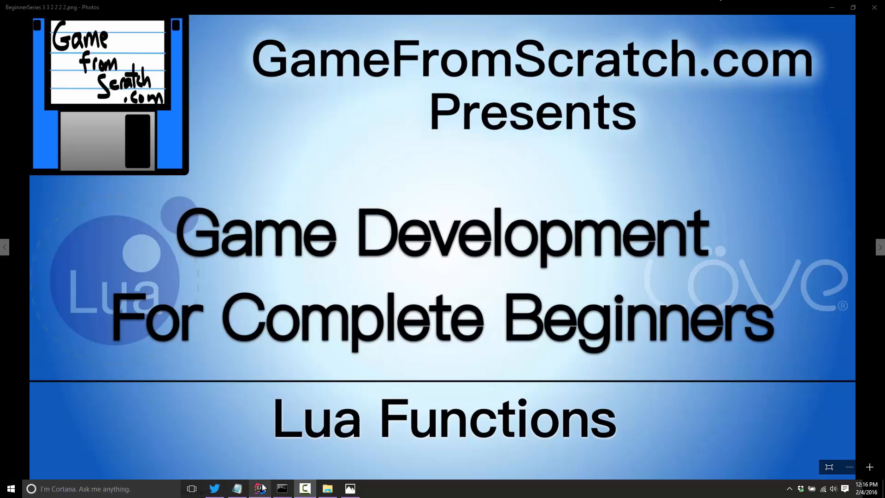
Step: Finish the Hello World print line, then type 'function' over it in Main.lua
click(259, 488)
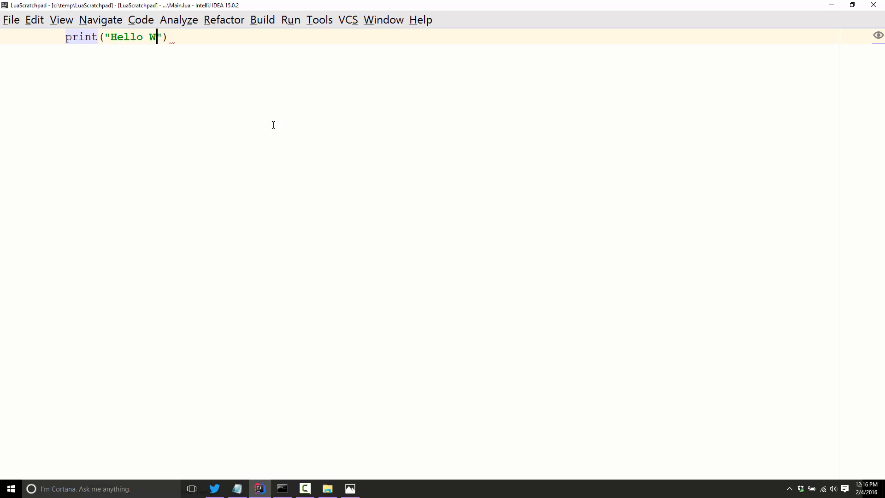
text(orld)
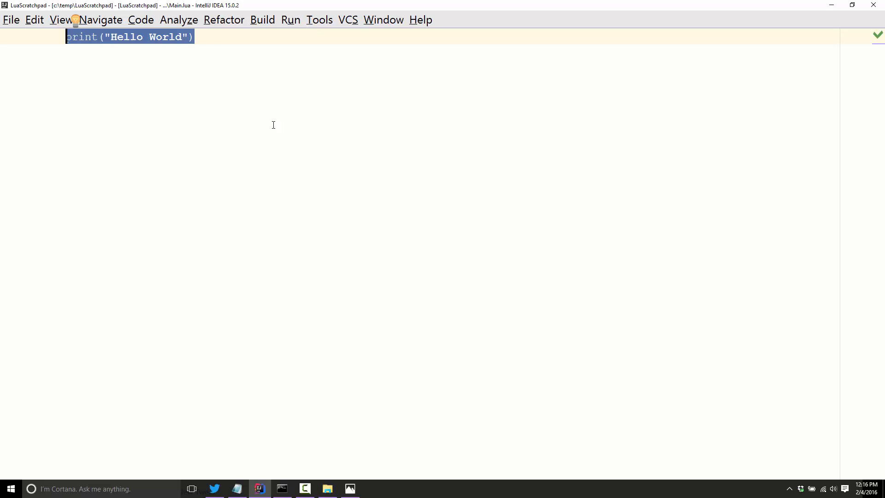
text(function)
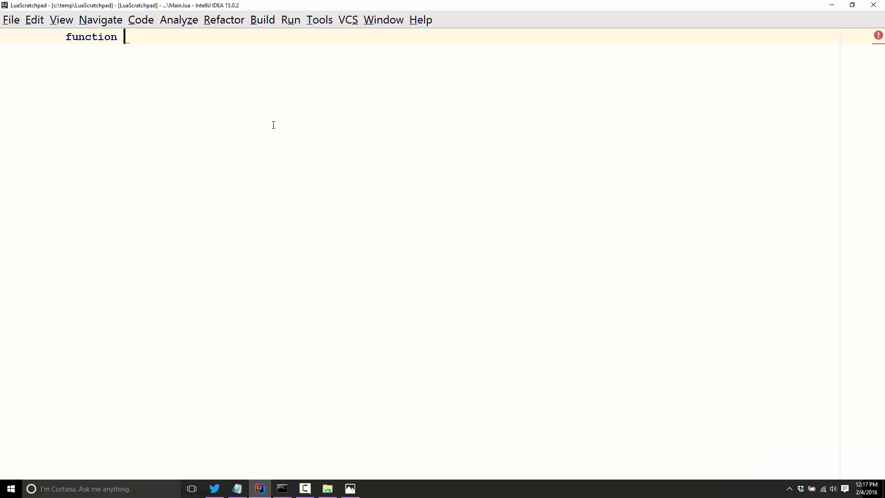
mouse_move(498, 96)
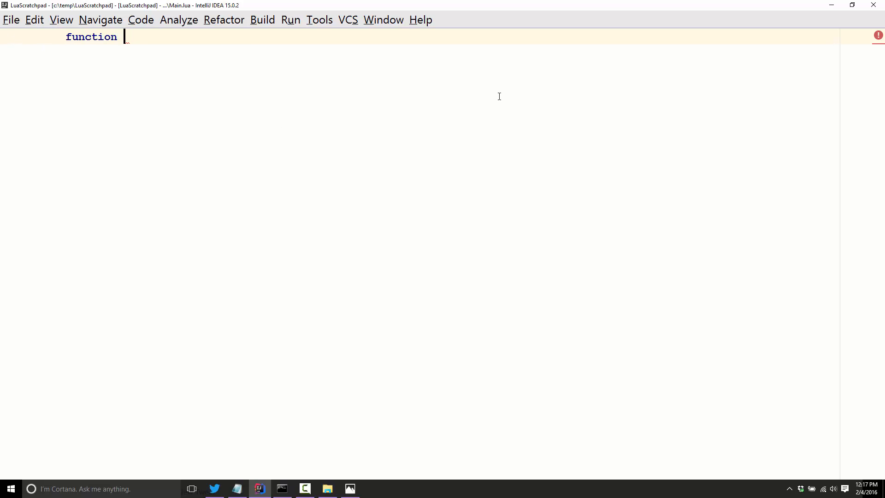
Step: Name the function printHelloWorld so the IDE completes () and end with a blank body
text(pr)
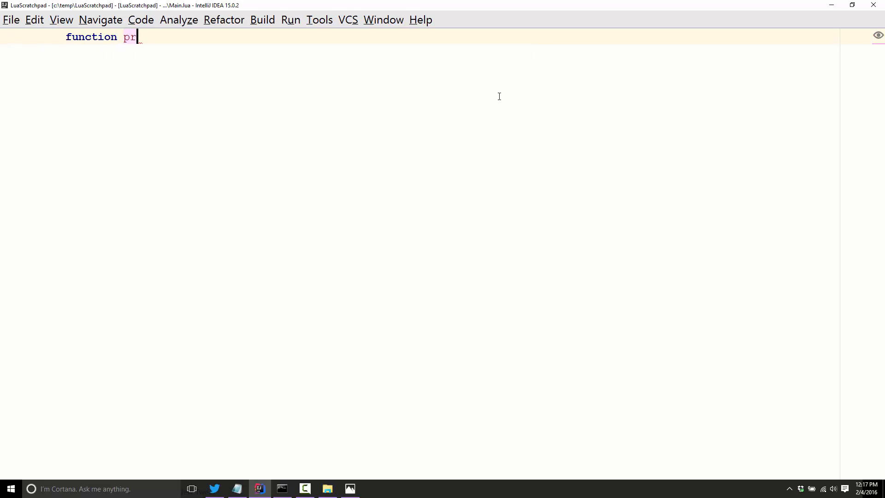
text(intHelloWOrld)
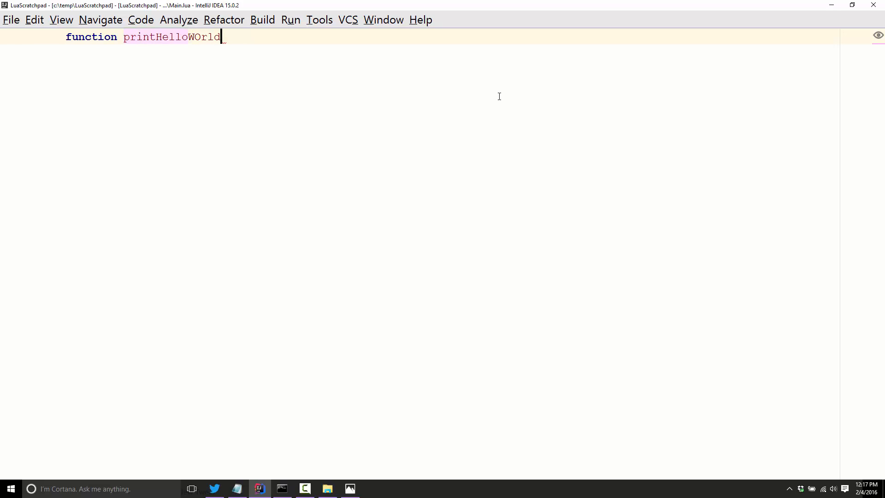
key(Backspace)
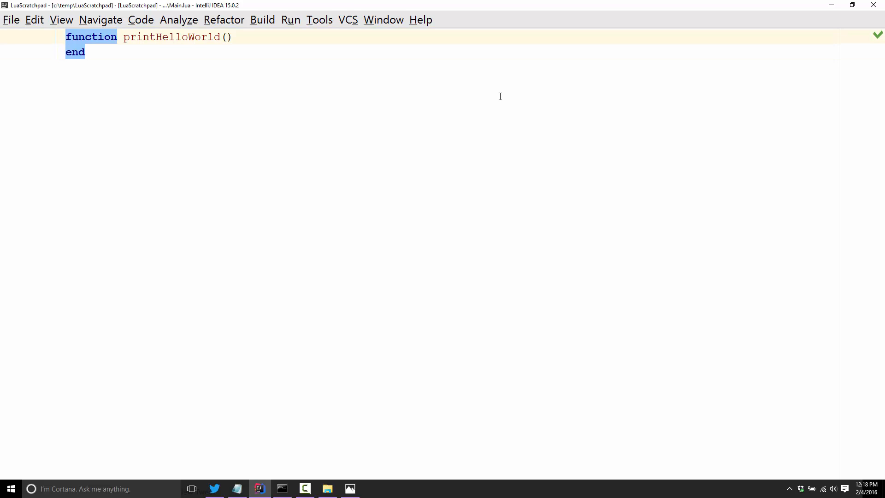
key(Enter)
text(function)
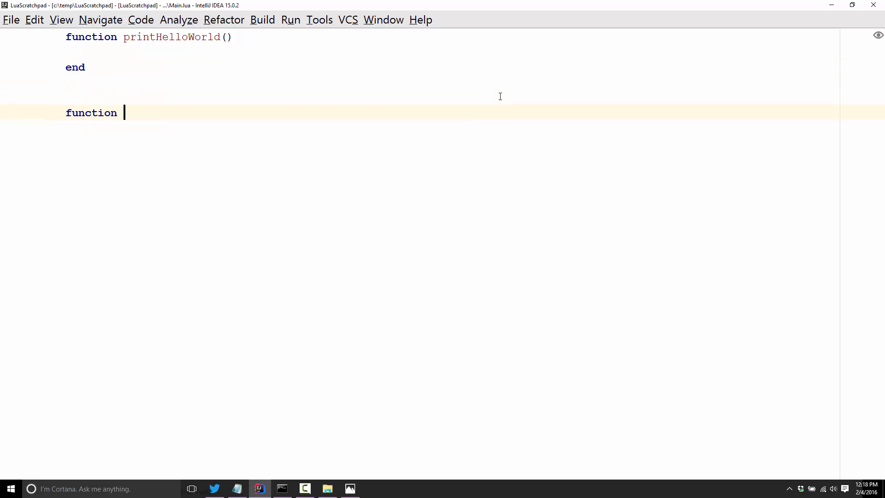
Step: Try a brace-style myFUcntion example, undo it, and move back into printHelloWorld's body
text(myFUcntion(){)
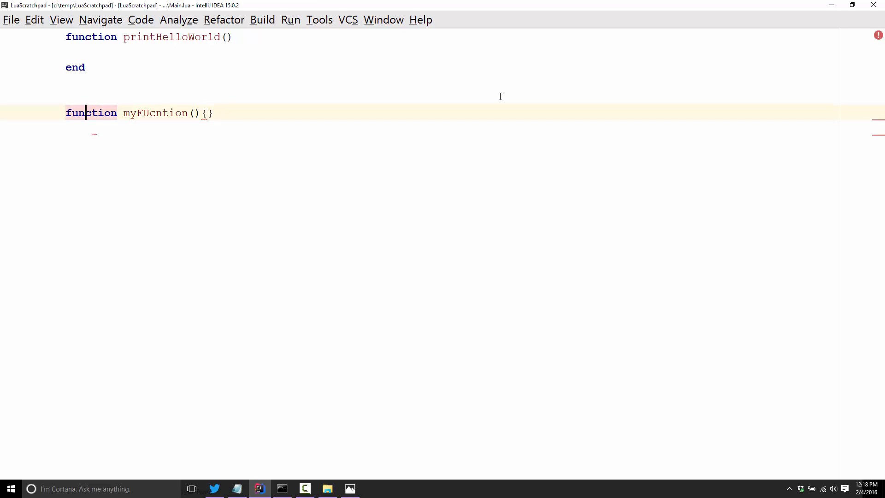
key(enter)
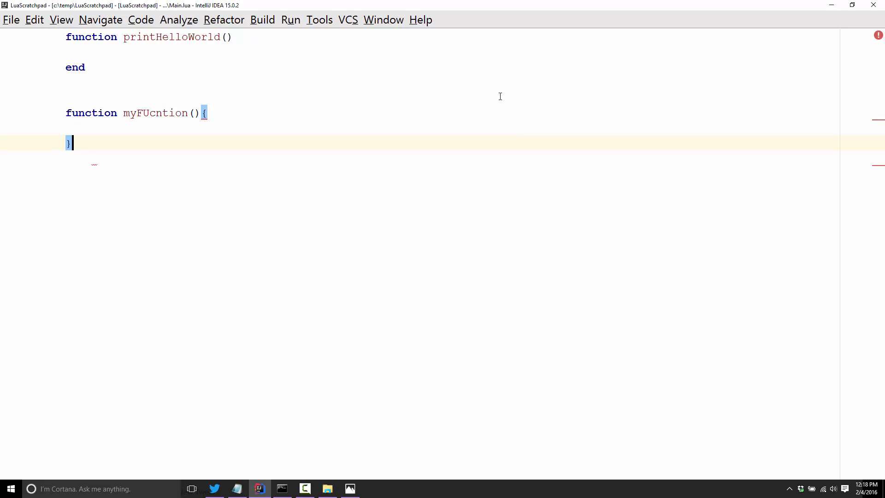
key(ctrl+z)
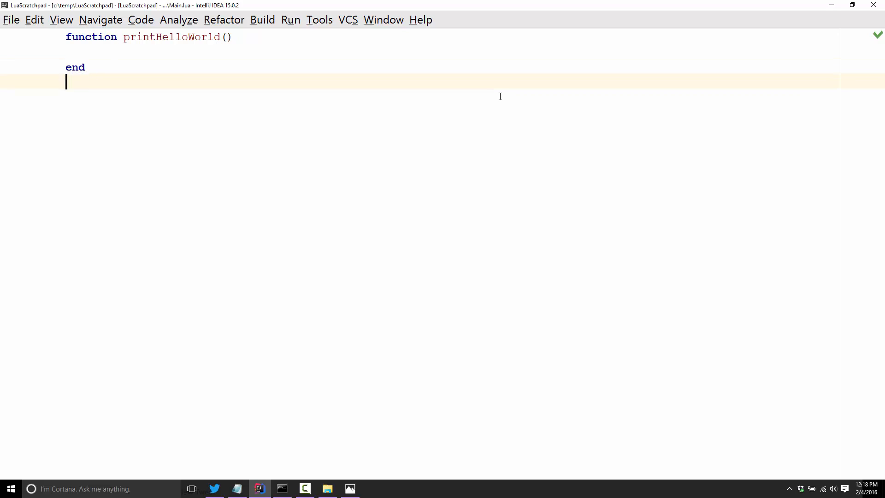
key(Up)
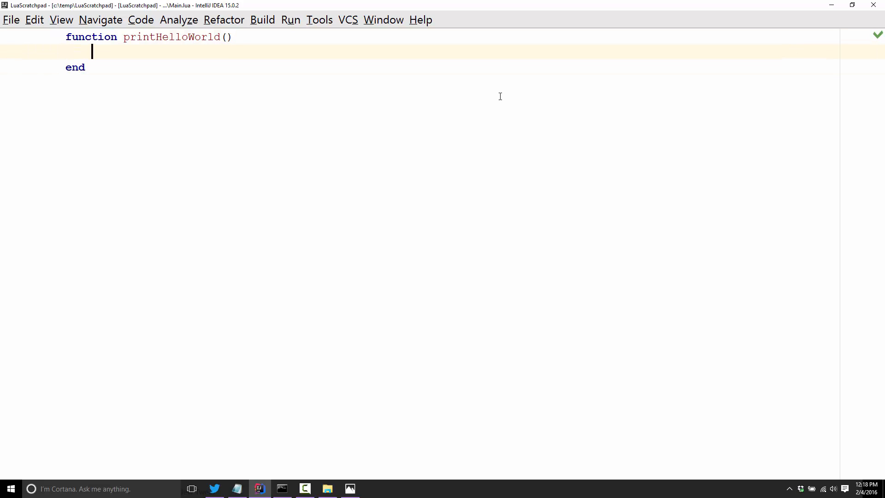
Step: Make printHelloWorld's body print("Hello World")
text(print("Hello"))
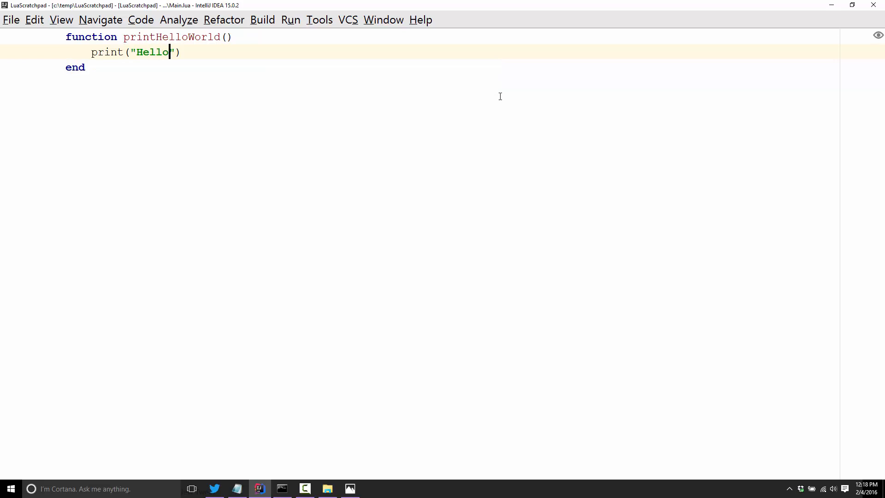
text(World)
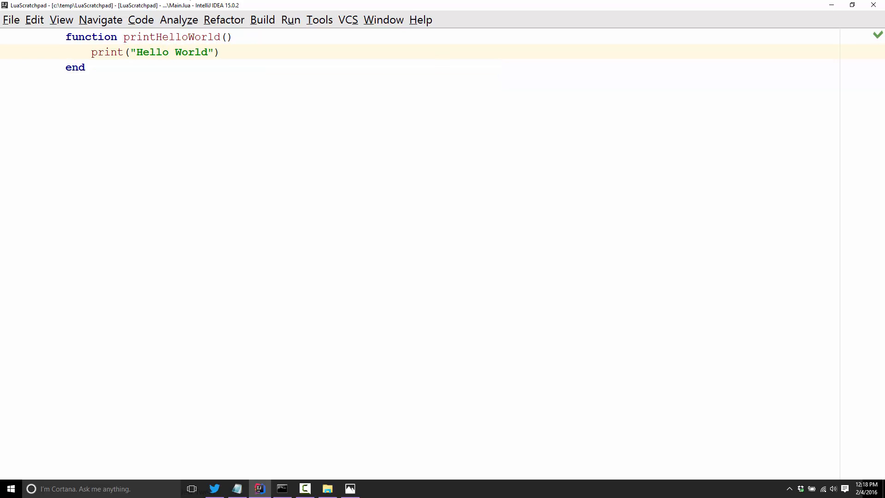
Step: Call printHelloWorld() on a new line below the function via autocomplete
click(126, 96)
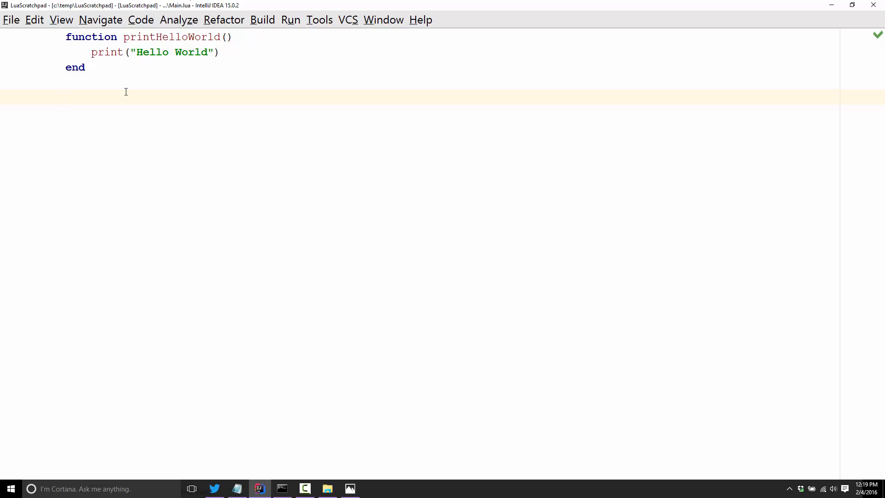
text(func)
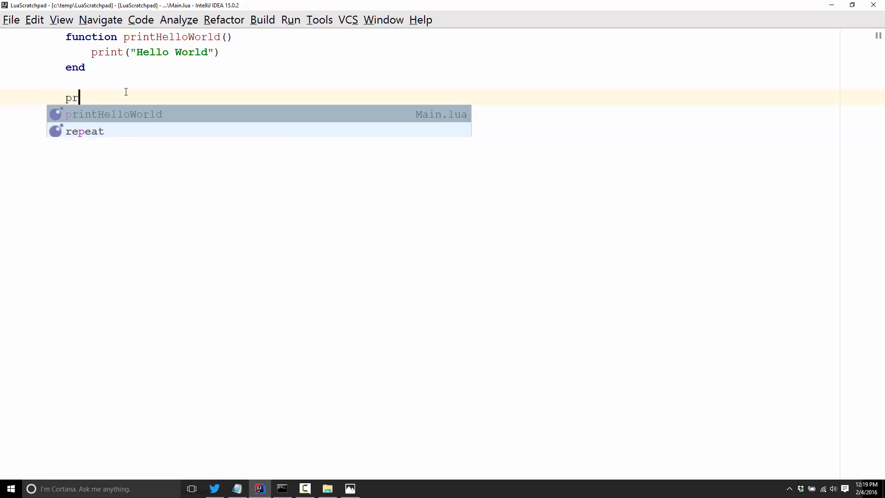
click(114, 115)
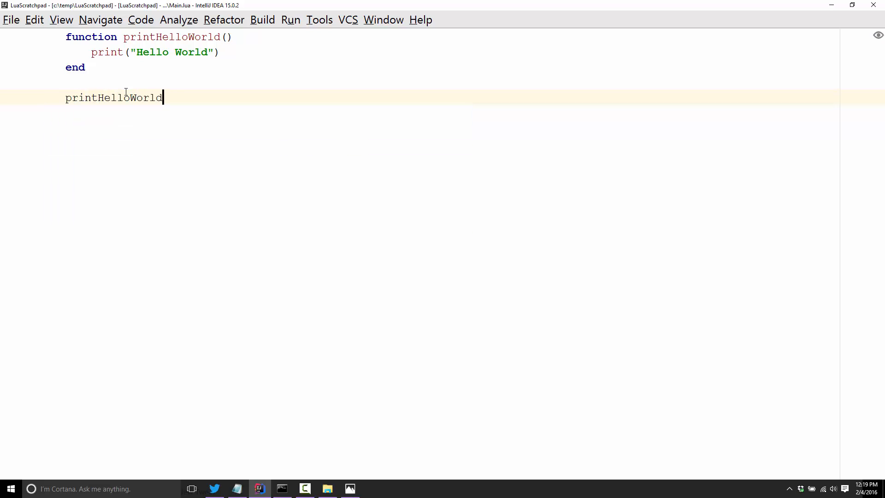
text(())
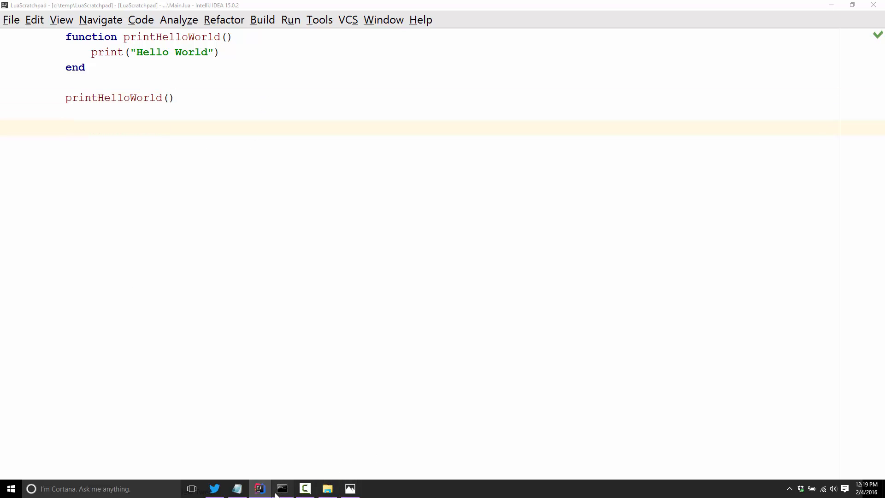
Step: Run lua52 main.lua in Command Prompt, add more calls in IntelliJ, rerun for four Hello Worlds
click(282, 488)
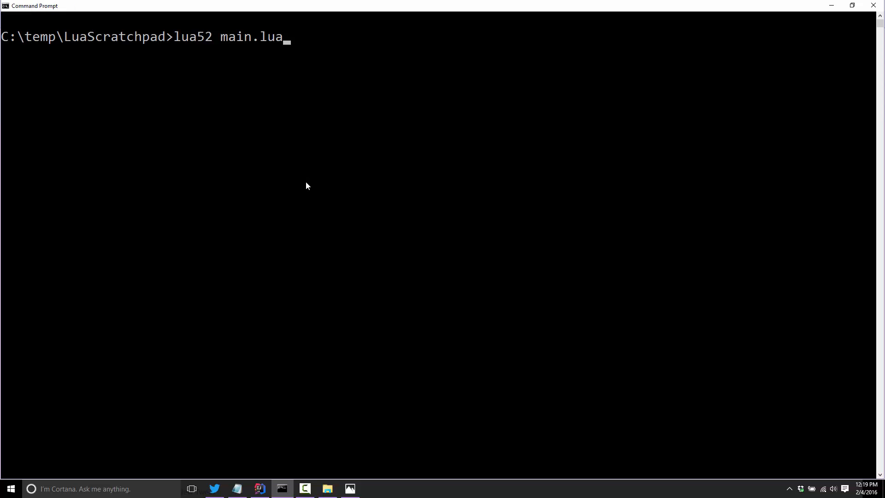
mouse_move(331, 62)
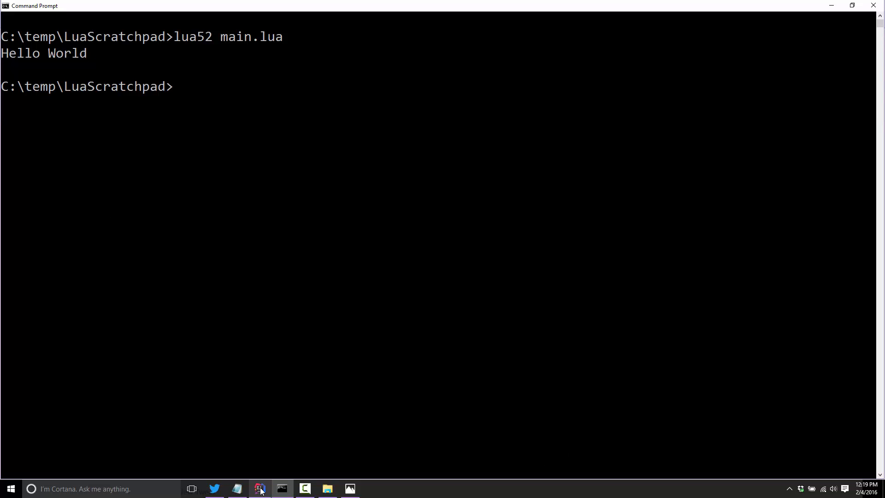
click(260, 489)
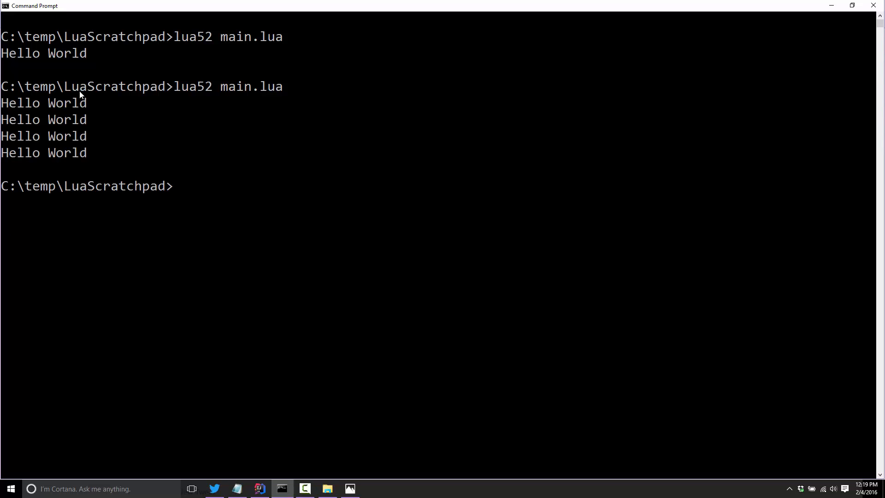
click(259, 488)
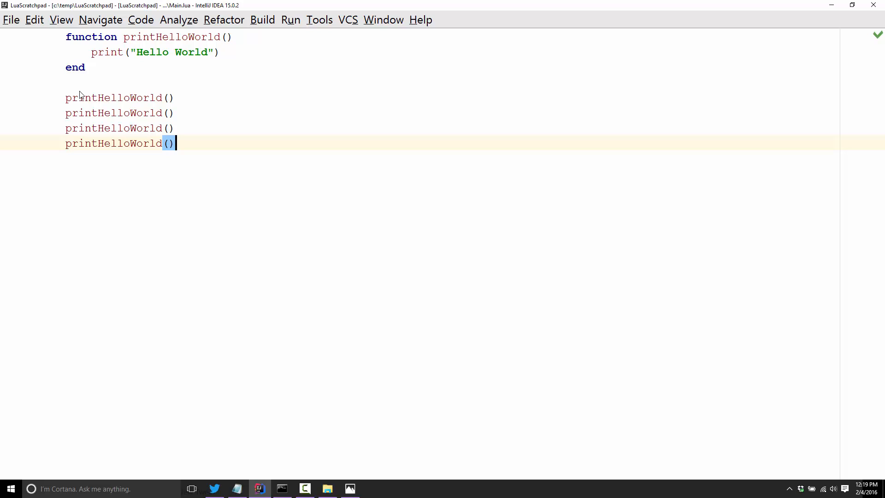
mouse_move(72, 6)
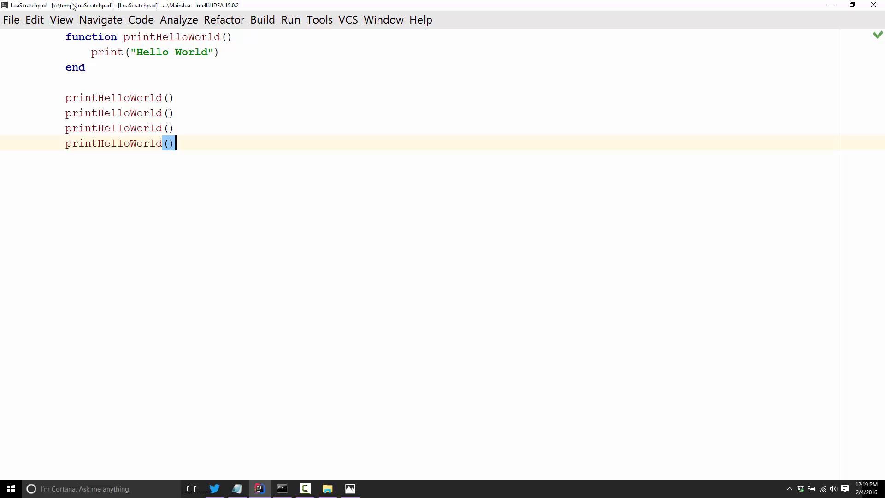
mouse_move(403, 124)
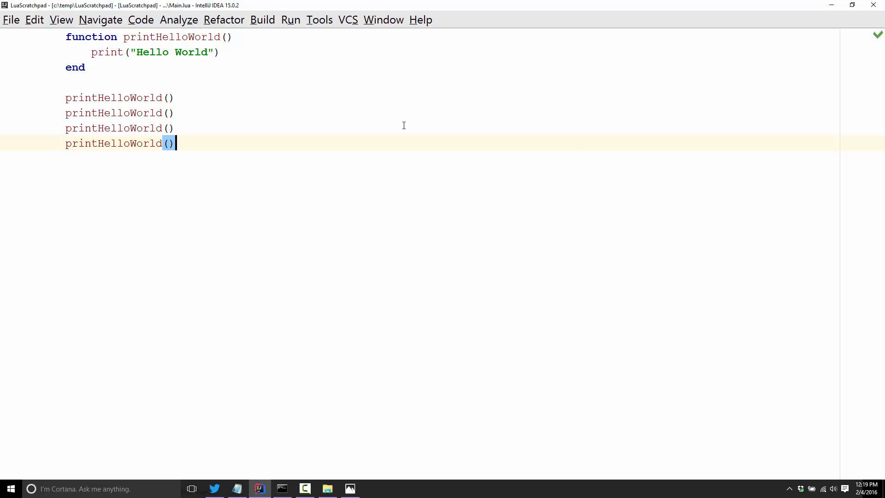
mouse_move(162, 82)
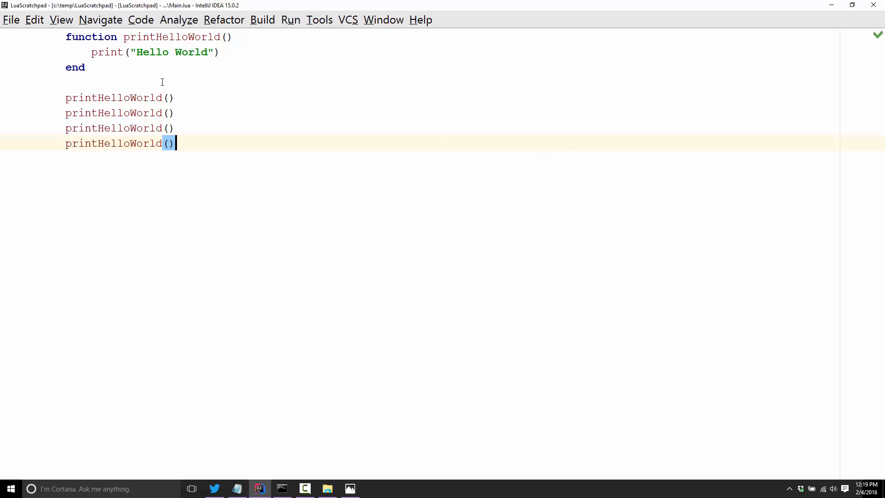
mouse_move(147, 179)
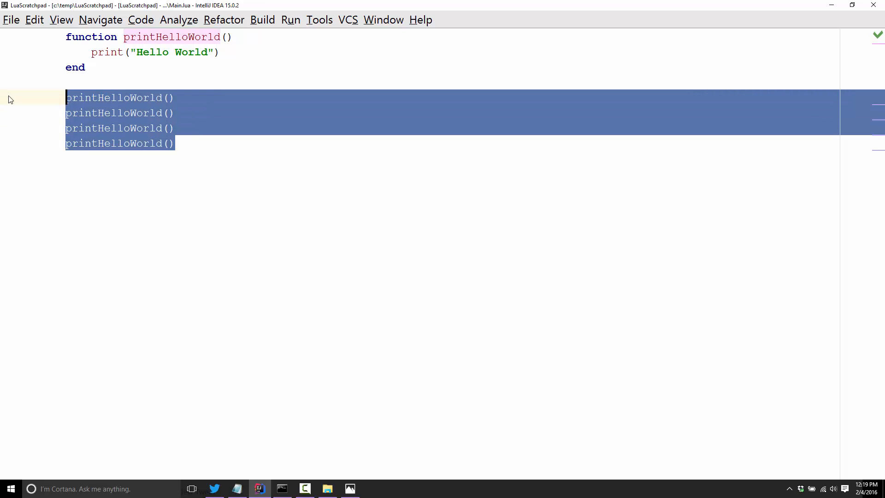
Step: Replace the code with a getHello() function that returns "Hello World"
key(Delete)
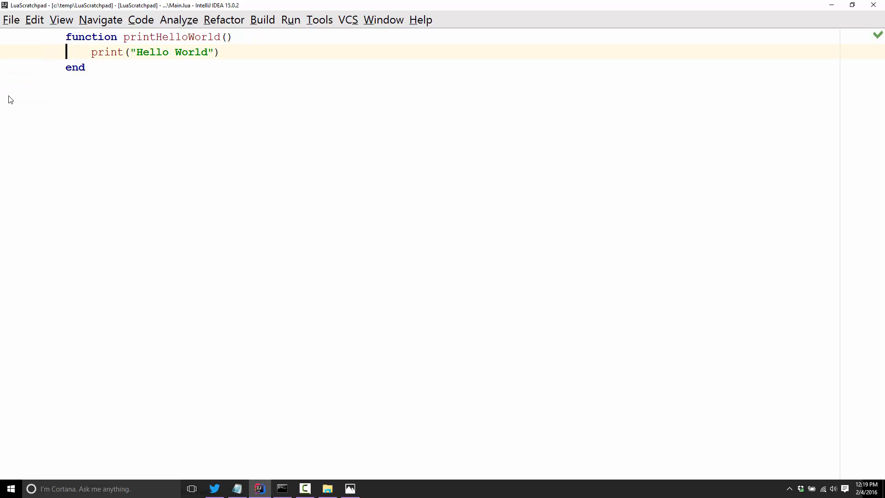
key(ctrl+a)
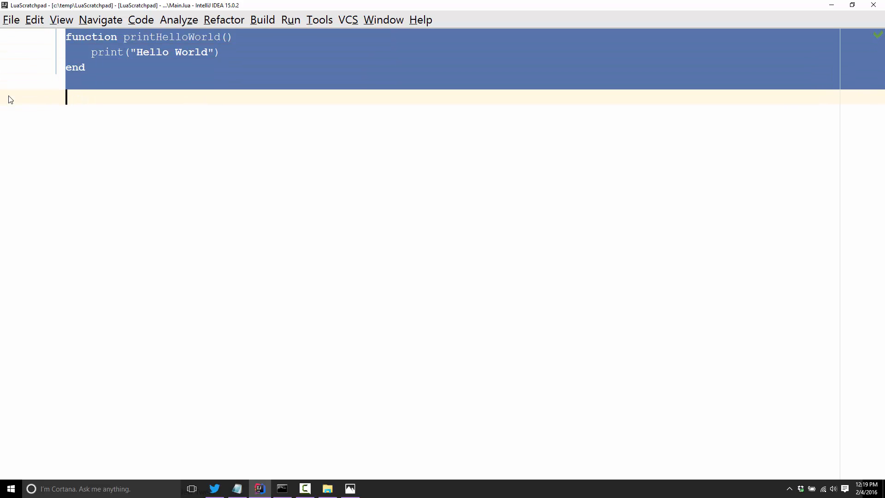
text(getHel)
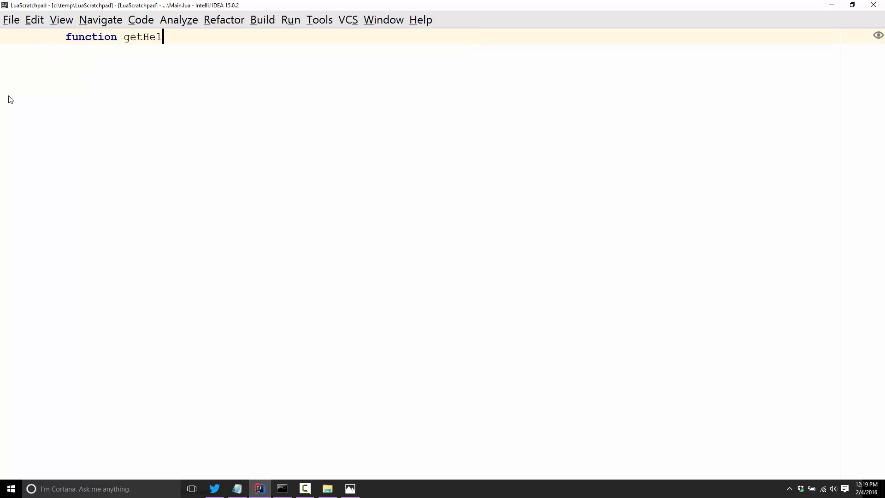
text(lo()
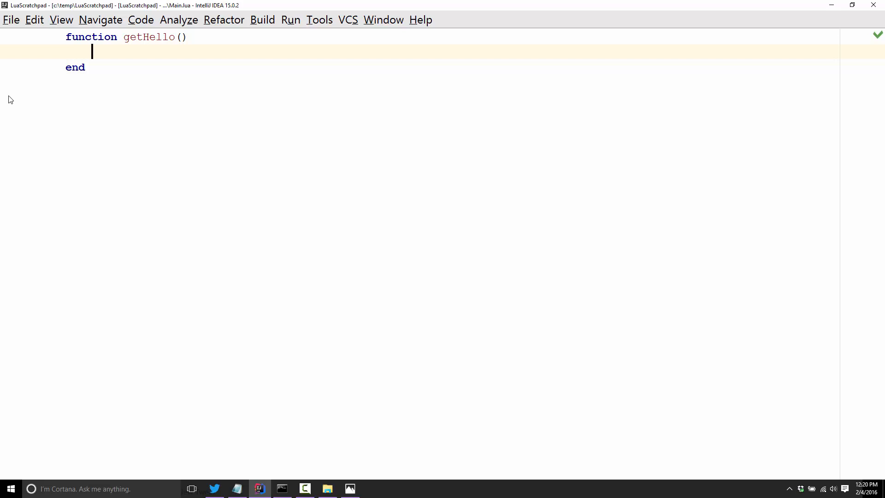
text(return "H")
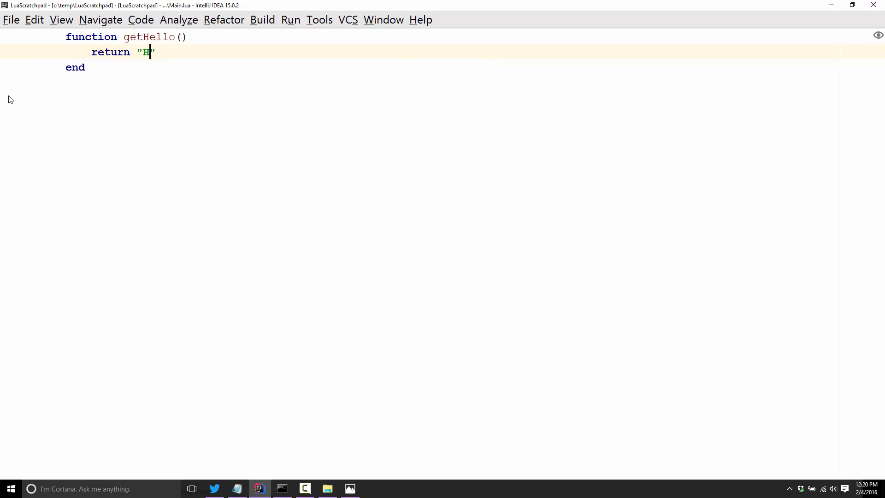
text(ello World)
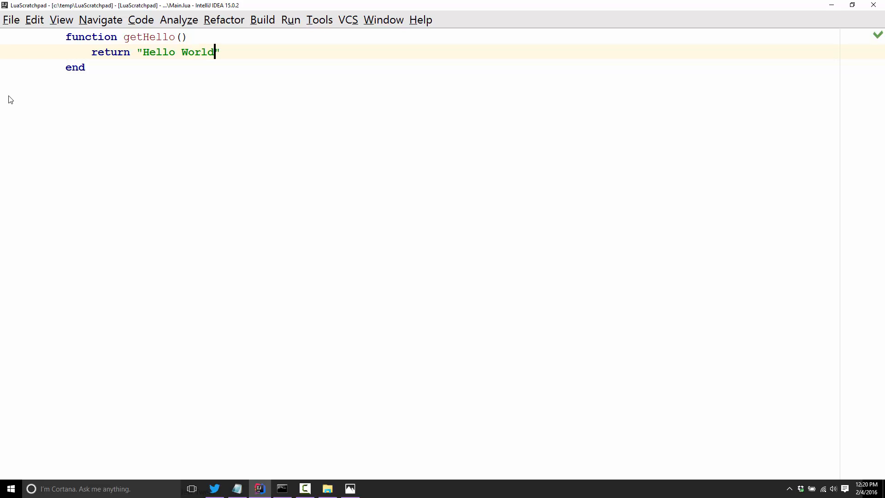
Step: Assign local messageToPrint = getHello() below the function
key(Return)
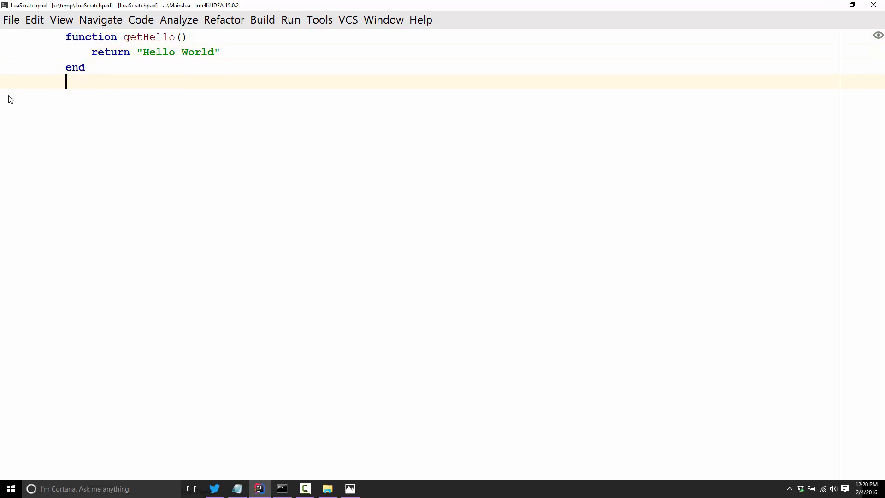
text(l)
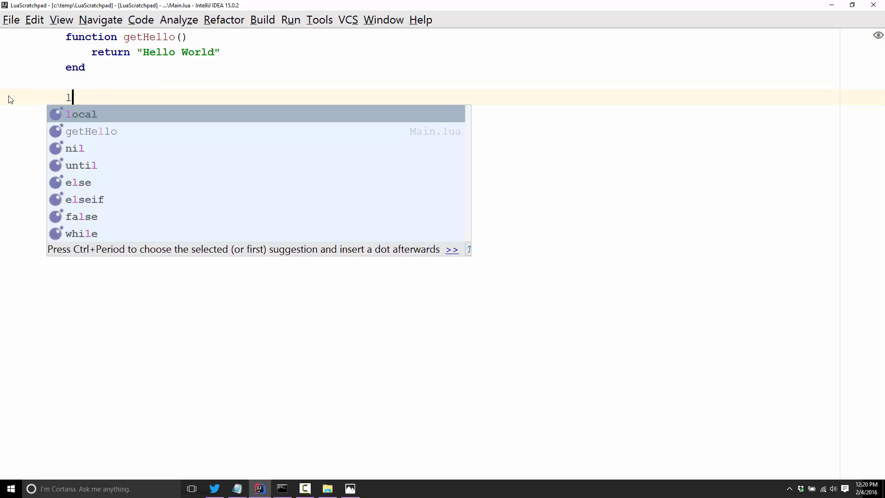
text(ocal messag)
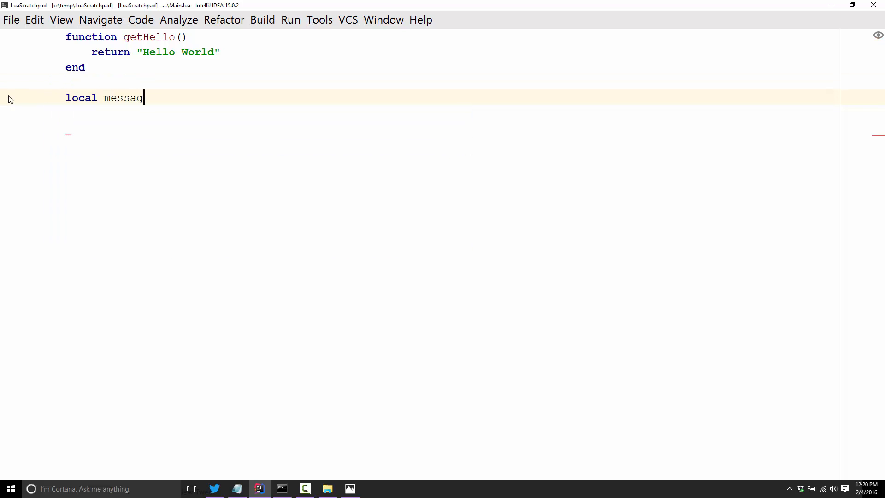
text(eToPrint =)
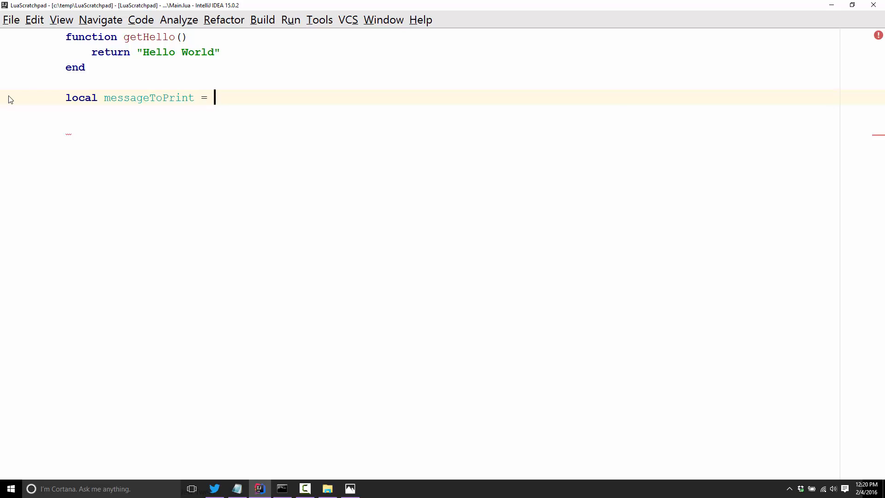
text(getHello())
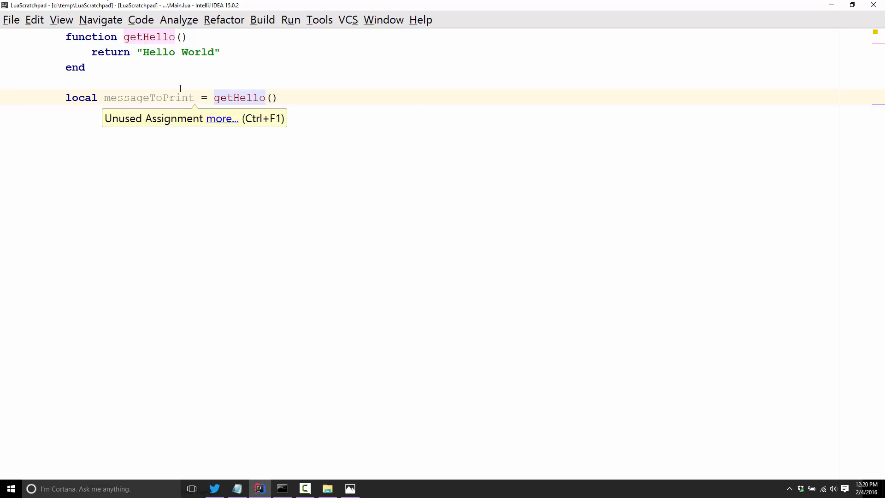
mouse_move(125, 97)
text(print()
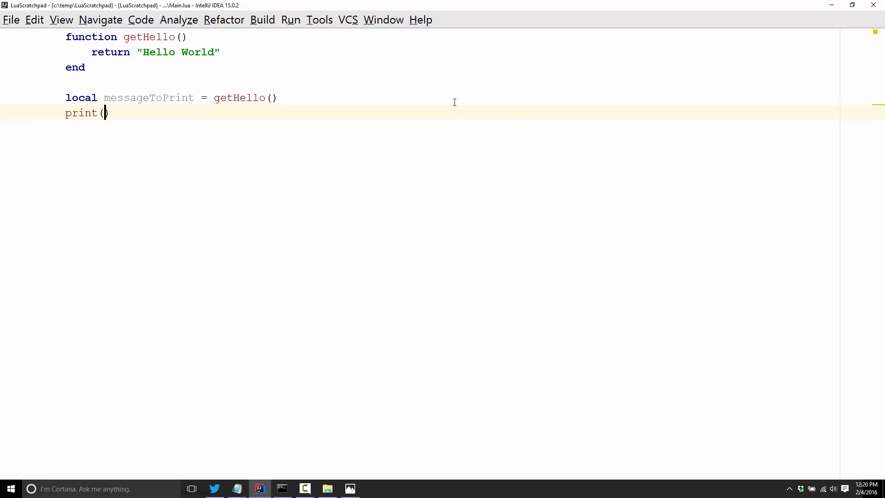
Step: Print messageToPrint and run main.lua in Command Prompt to output Hello World
text(messageToPrint)
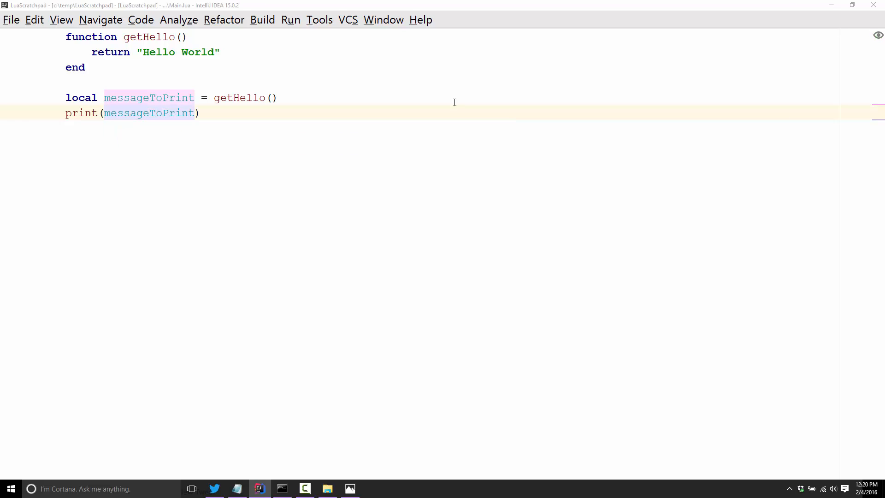
click(281, 488)
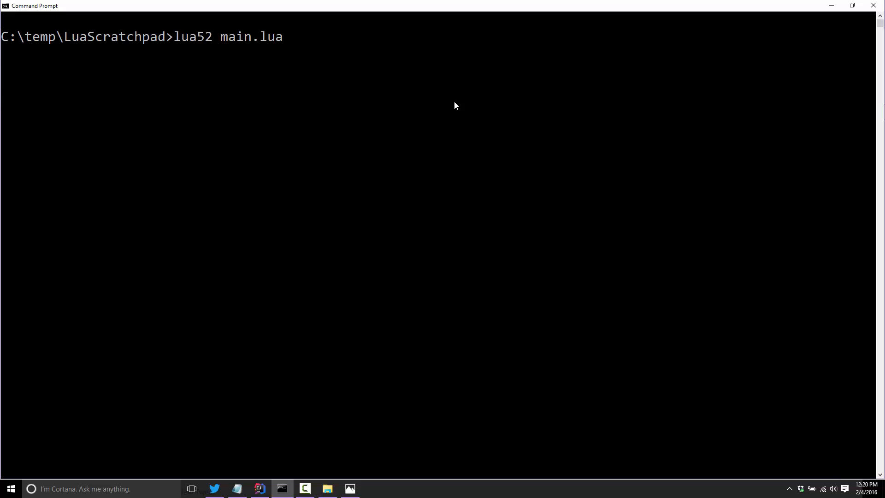
key(Return)
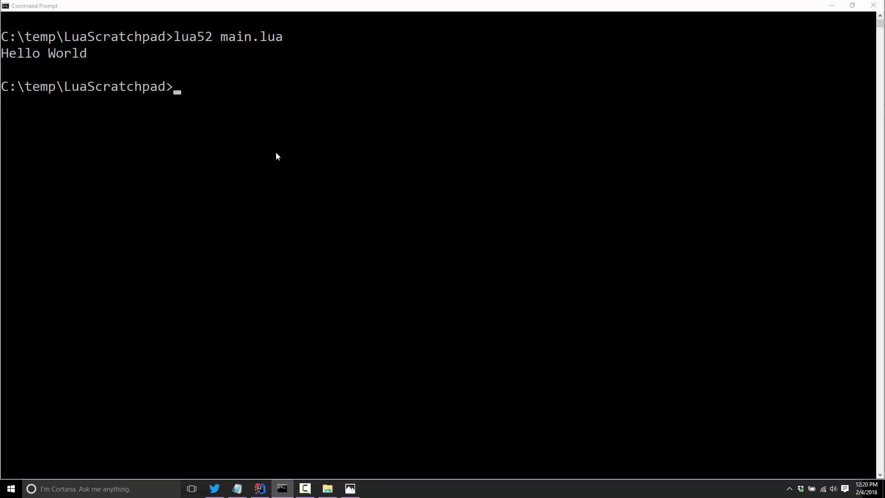
click(259, 489)
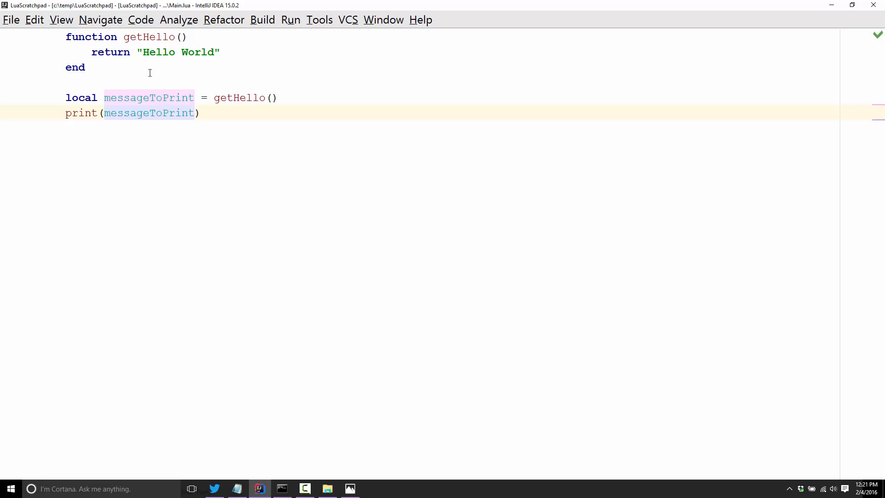
mouse_move(214, 120)
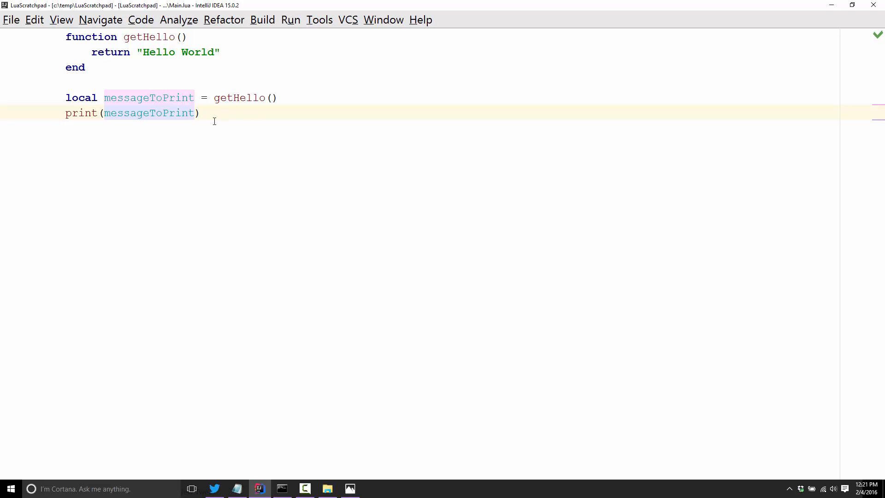
mouse_move(244, 123)
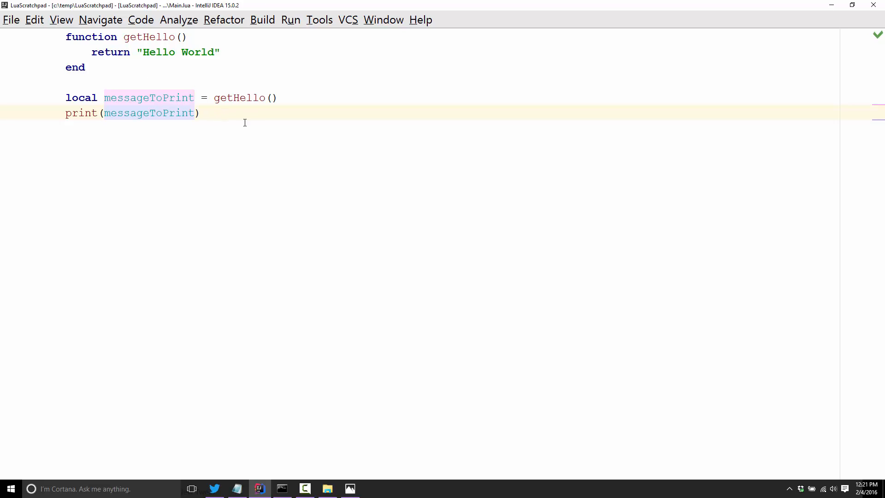
Step: Select all the Hello World code in Main.lua to clear it for a new example
key(ctrl+a)
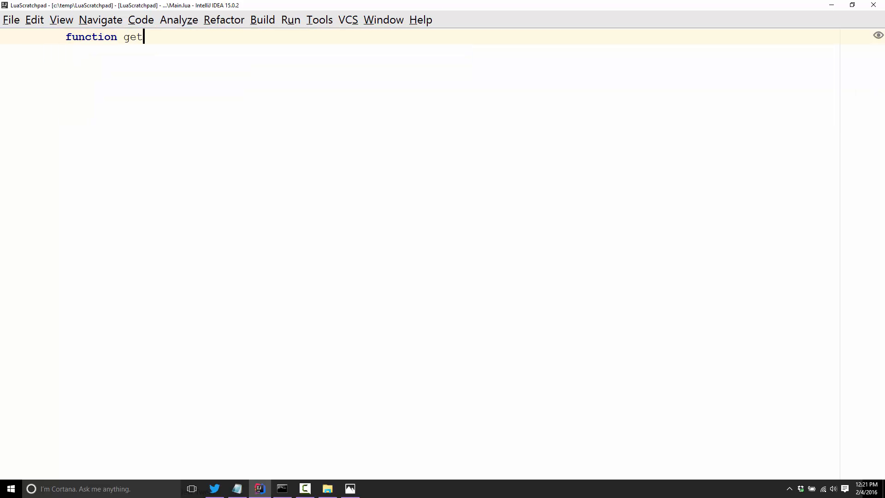
Step: Define getValues() returning 1,2
text(Values()
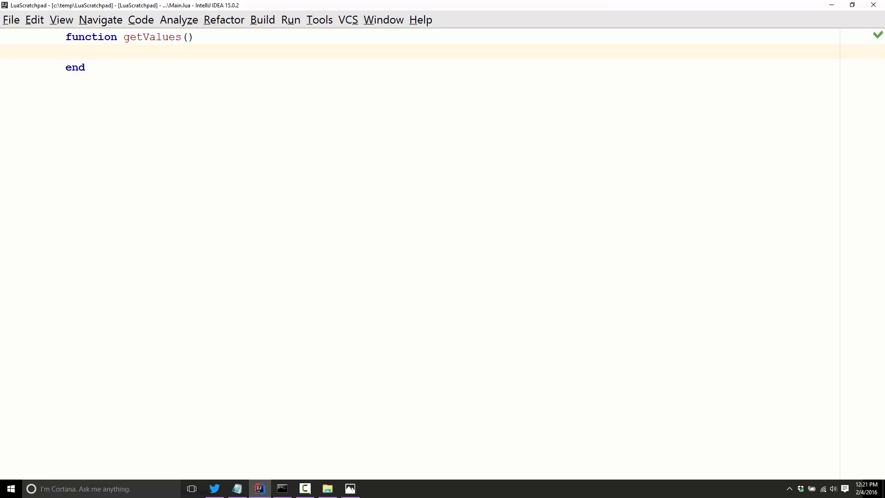
text(return)
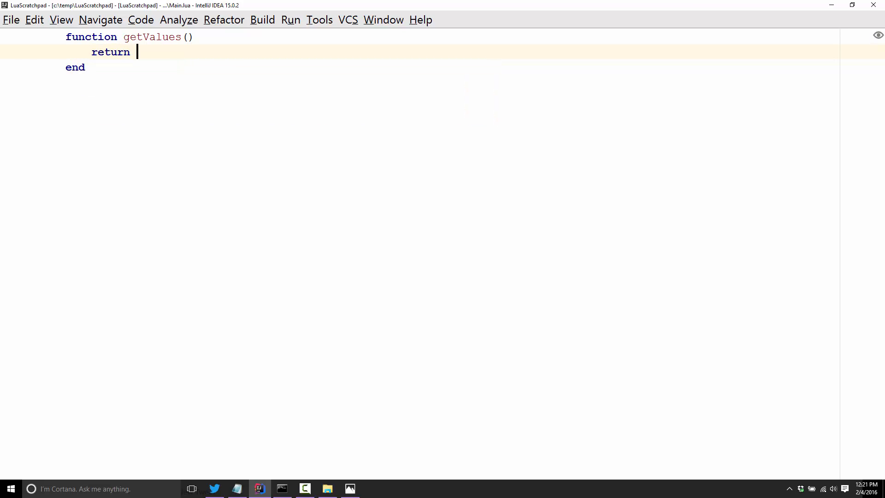
text(1,2)
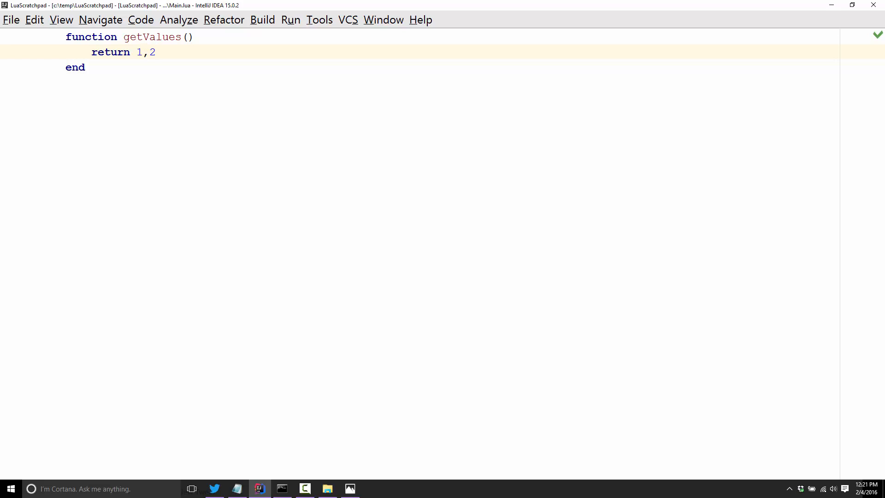
Step: Assign local val1,val2 = getValues() below the function
text(local)
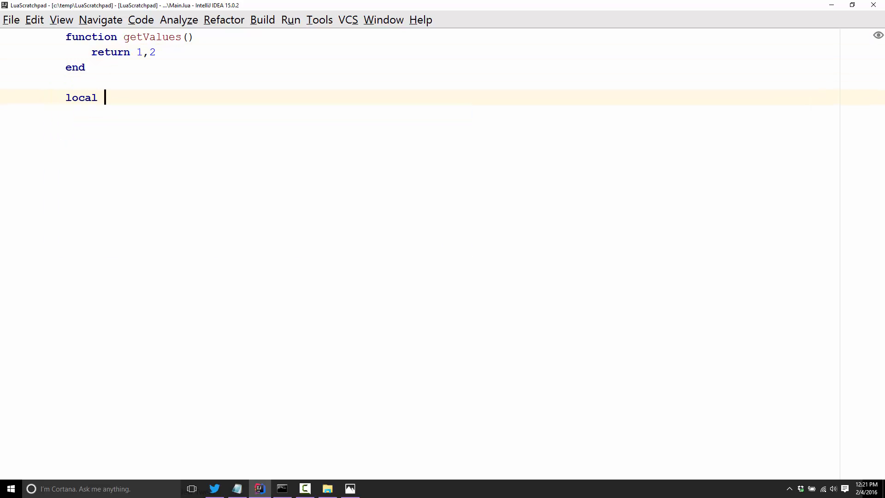
text(val1,val)
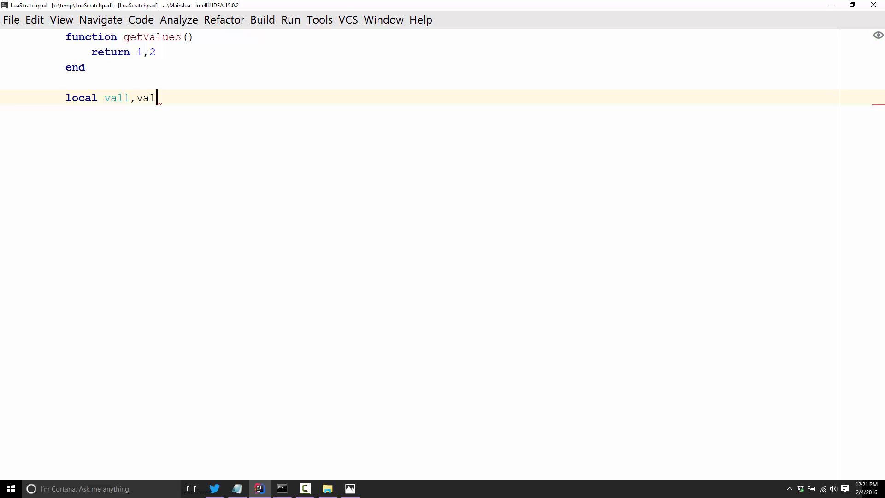
text(2 =)
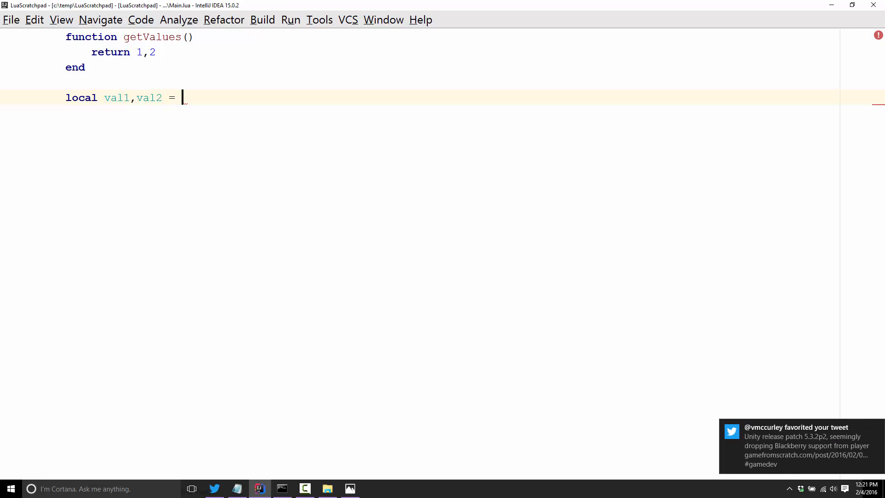
text(getValues())
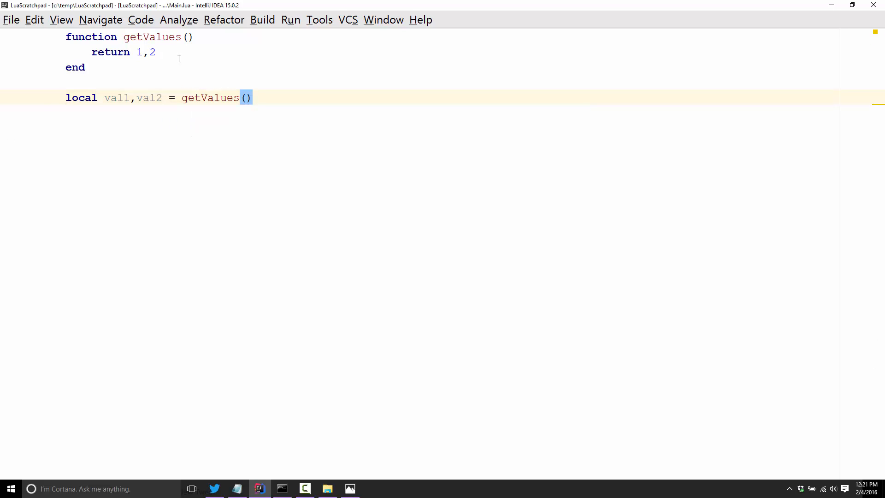
mouse_move(117, 96)
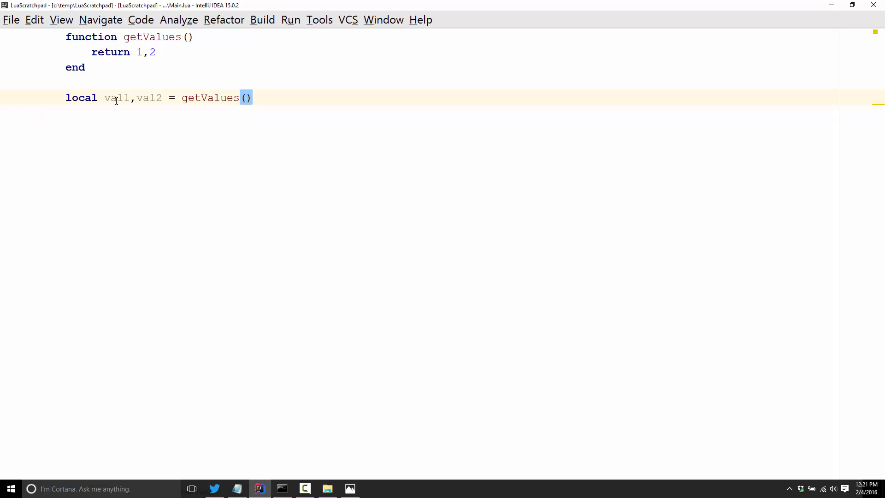
mouse_move(155, 93)
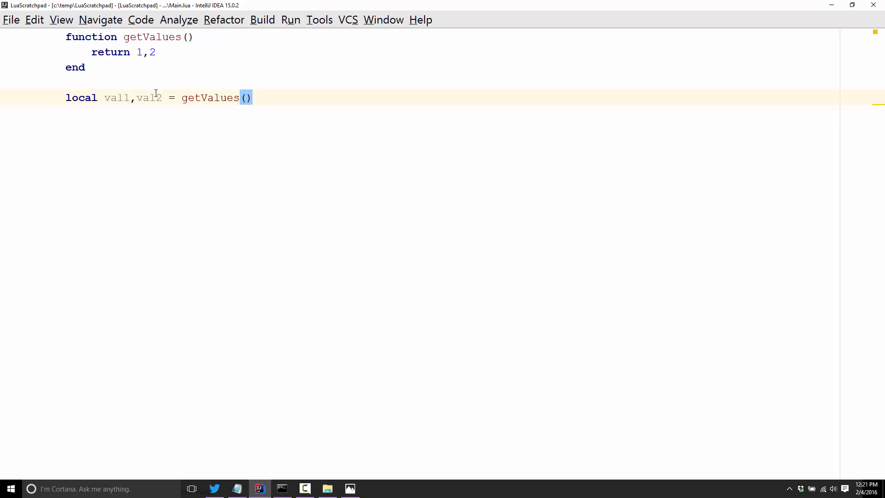
click(252, 97)
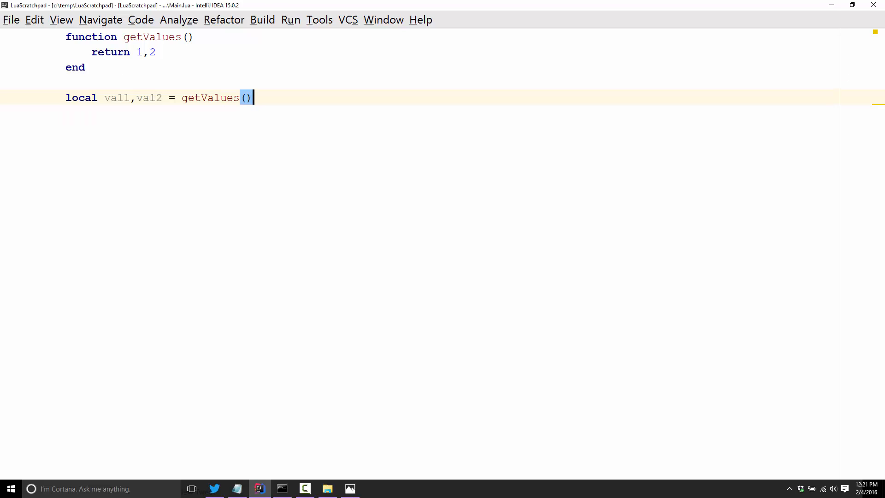
Step: Add print(val1) and print(val2), then rerun main.lua in Command Prompt to output 1 and 2
click(282, 488)
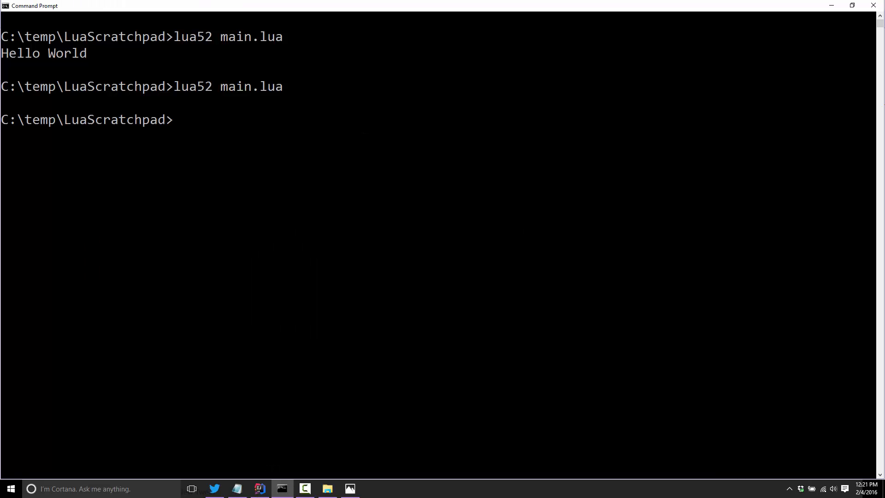
click(259, 488)
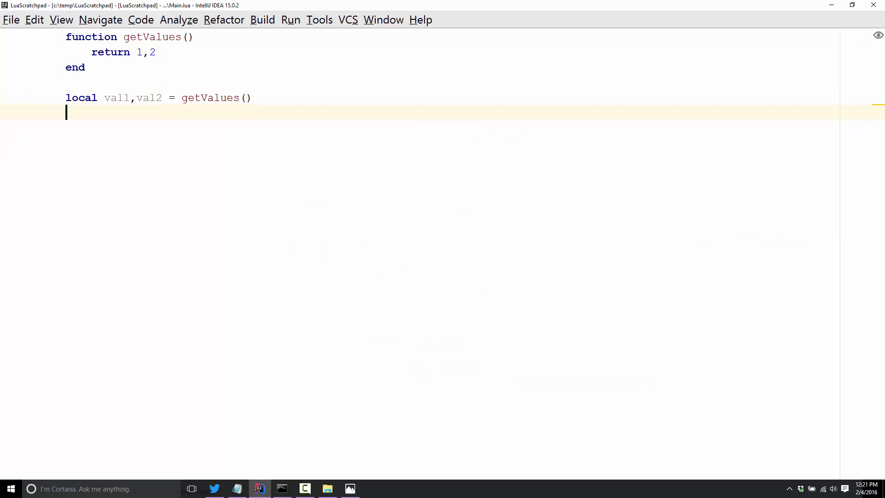
text(print(val)
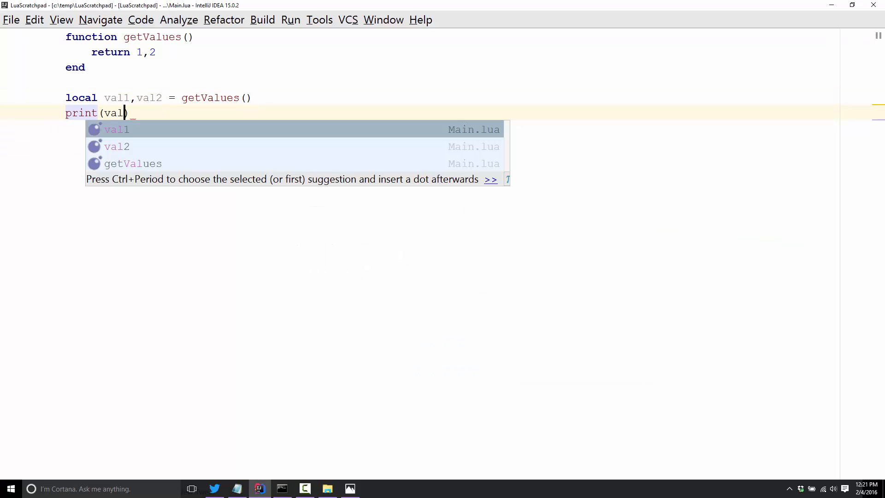
key(enter)
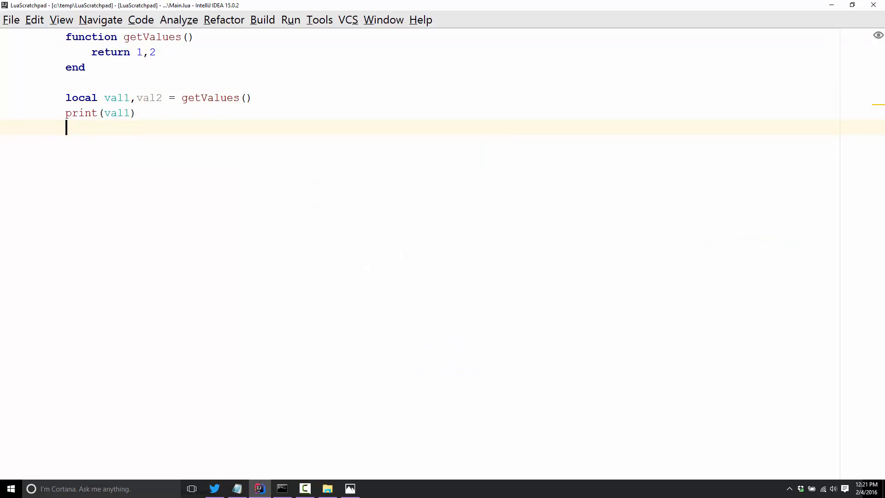
text(print(val2)
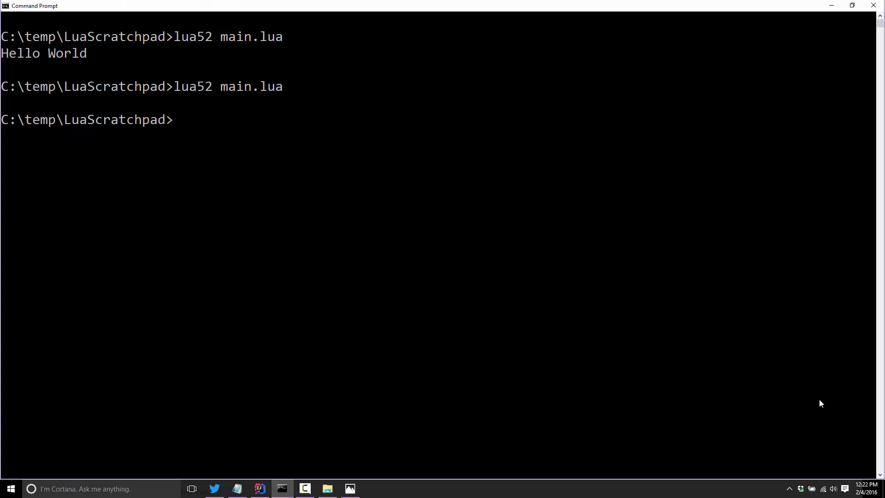
key(Return)
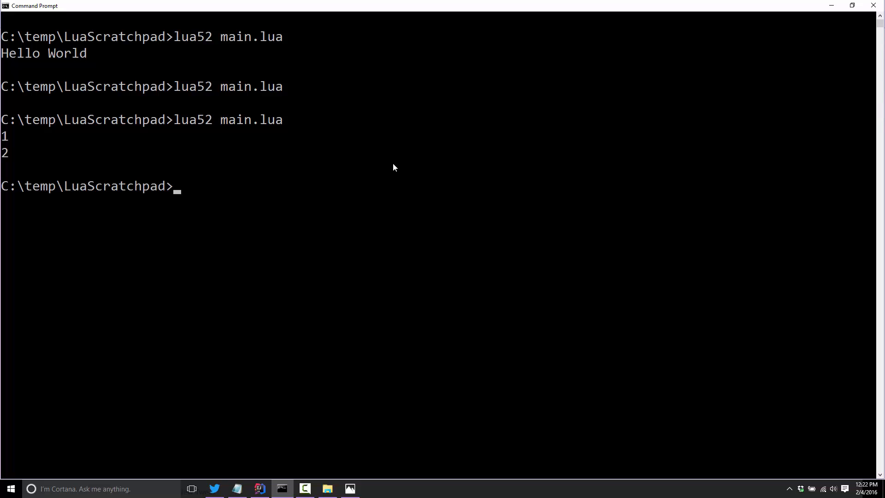
key(alt+tab)
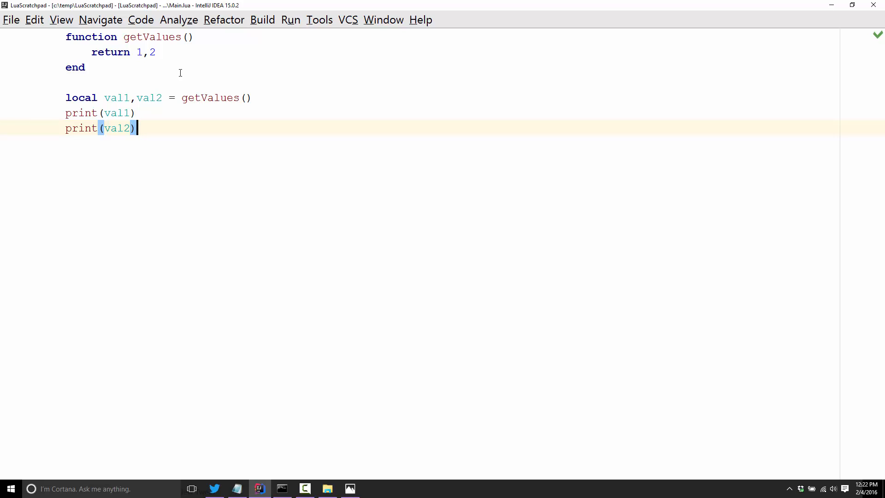
mouse_move(151, 133)
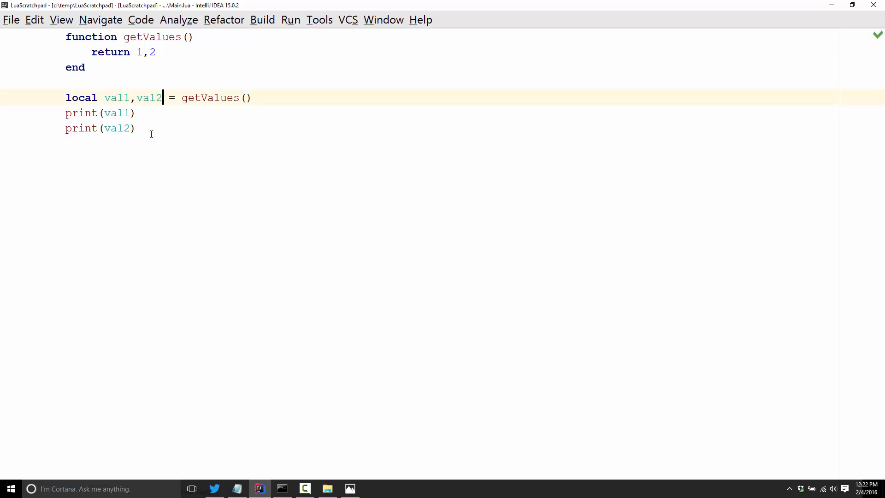
Step: Assign a third variable val3 from getValues() and print it, then run the script in Command Prompt
text(,val3)
text(print()
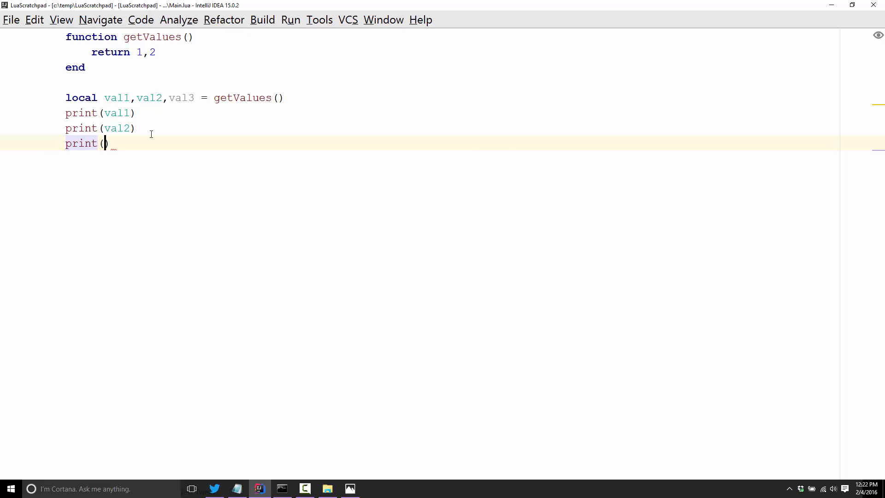
text(val3)
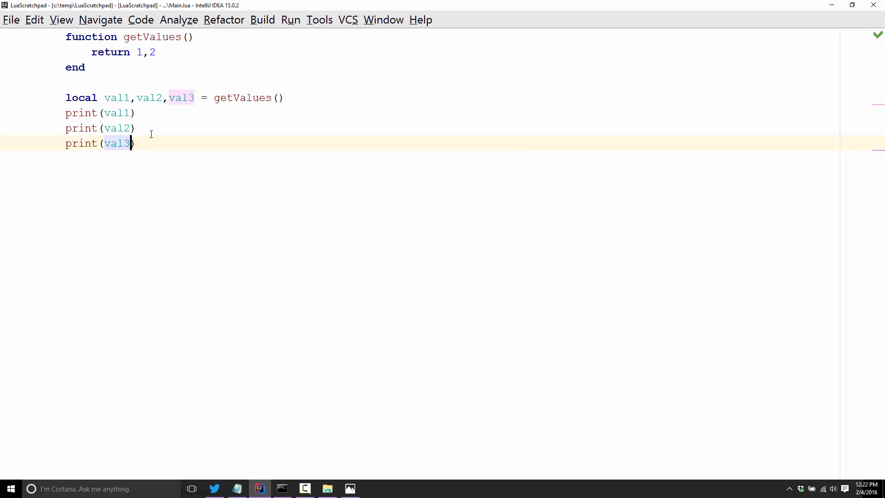
mouse_move(263, 142)
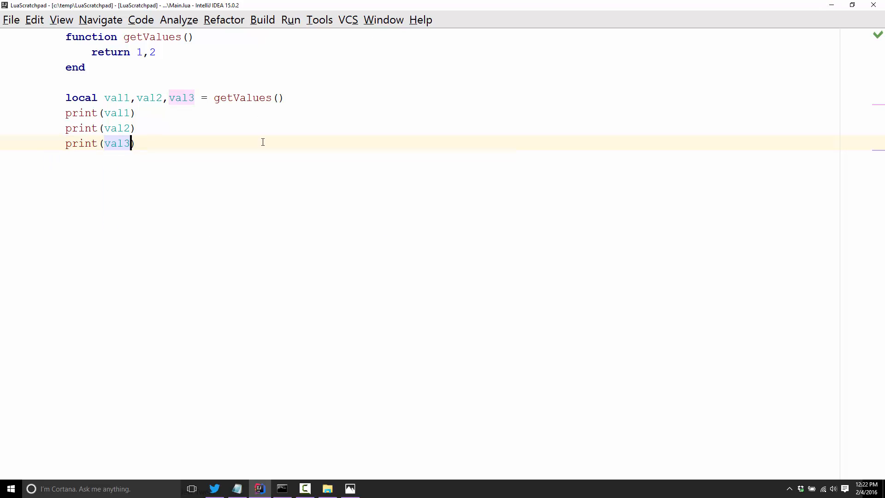
click(305, 488)
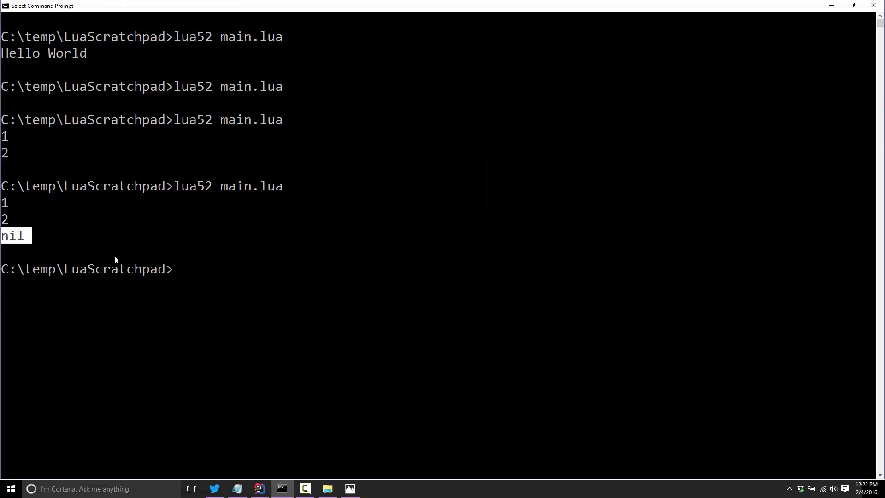
mouse_move(529, 296)
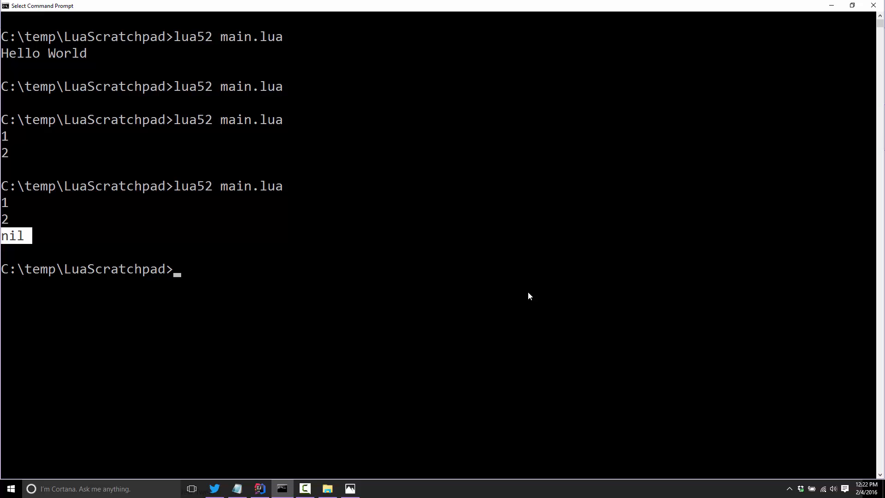
click(258, 488)
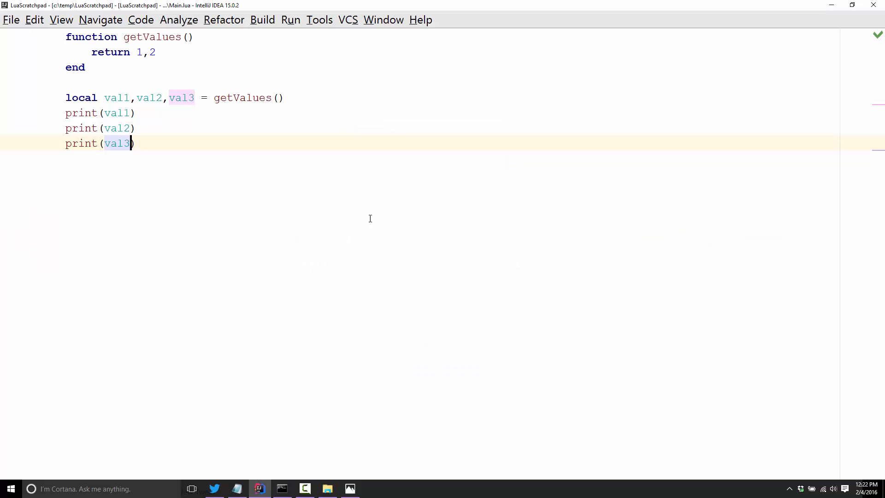
Step: Remove val2 and val3 from the assignment so only local val1 = getValues() remains, and rerun
click(131, 98)
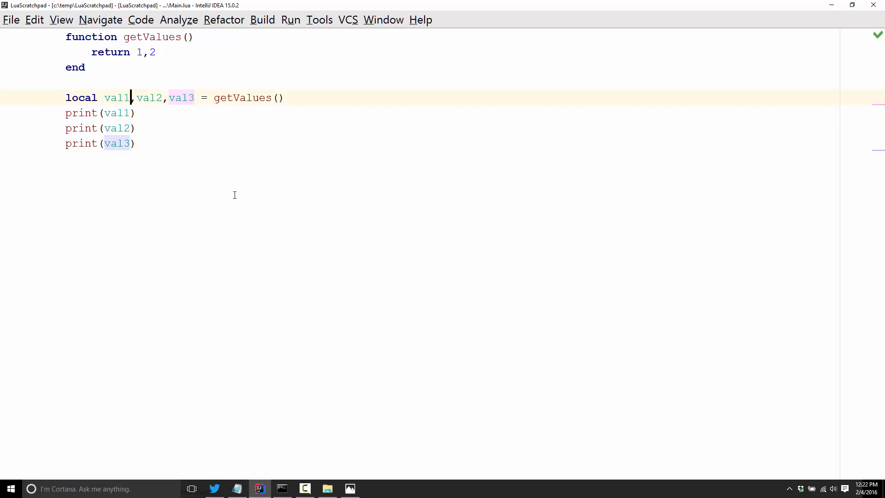
drag(131, 97, 194, 97)
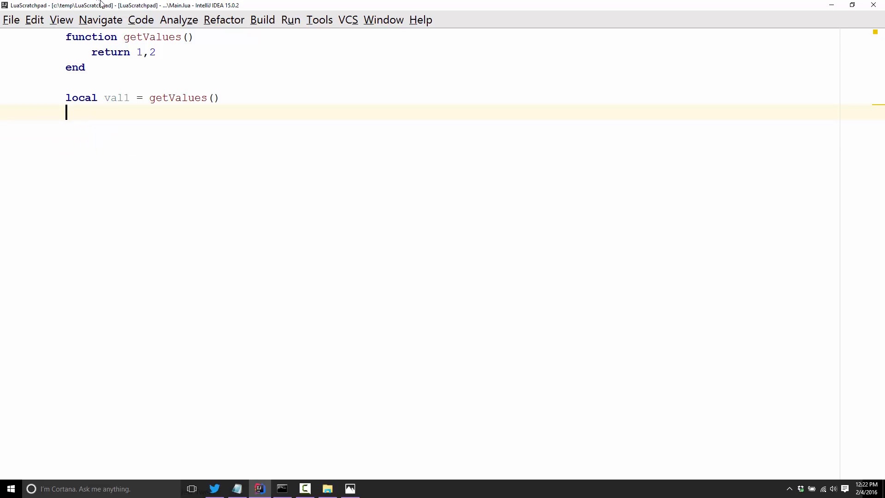
mouse_move(487, 286)
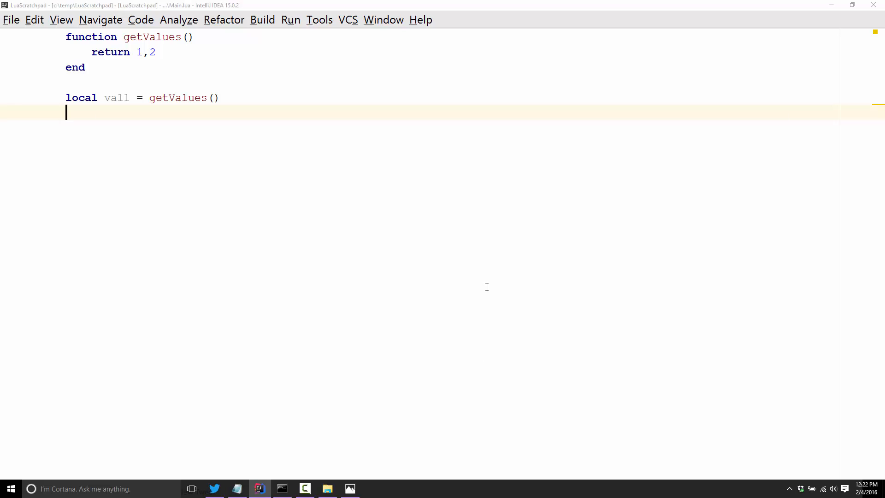
click(282, 488)
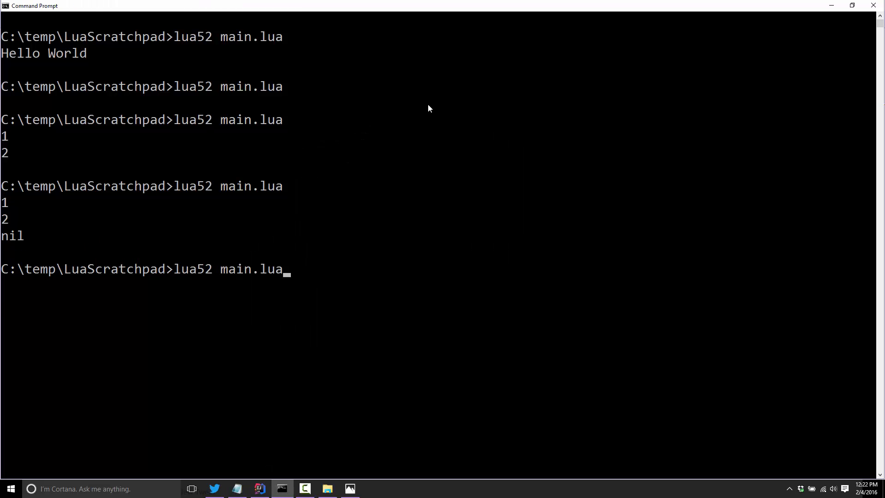
click(259, 488)
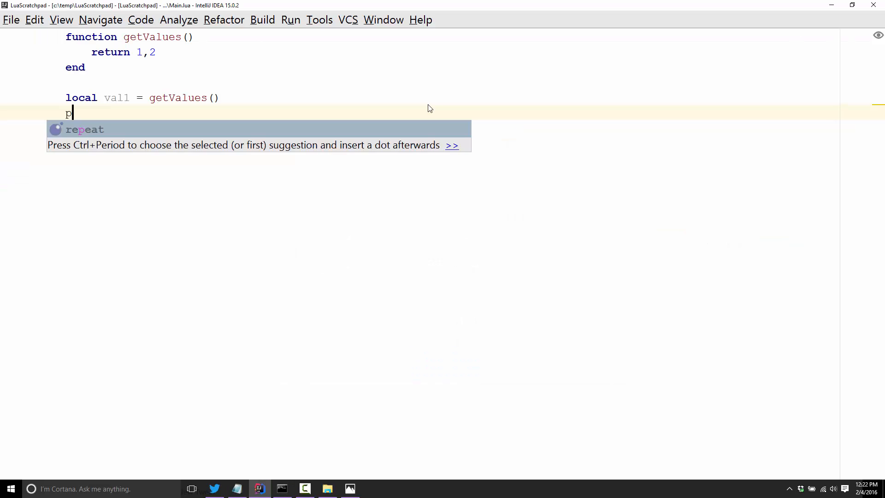
Step: Add print(val1) below the assignment and run the script again in Command Prompt
text(rint(val1))
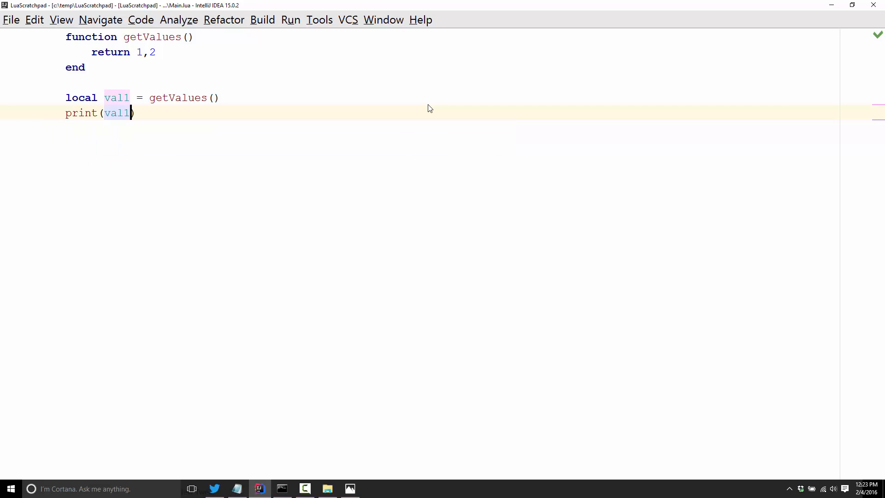
click(282, 488)
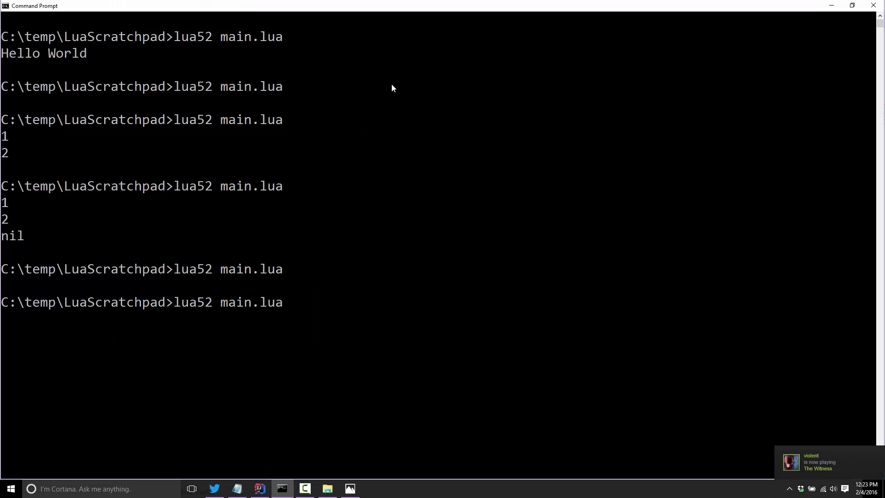
click(259, 489)
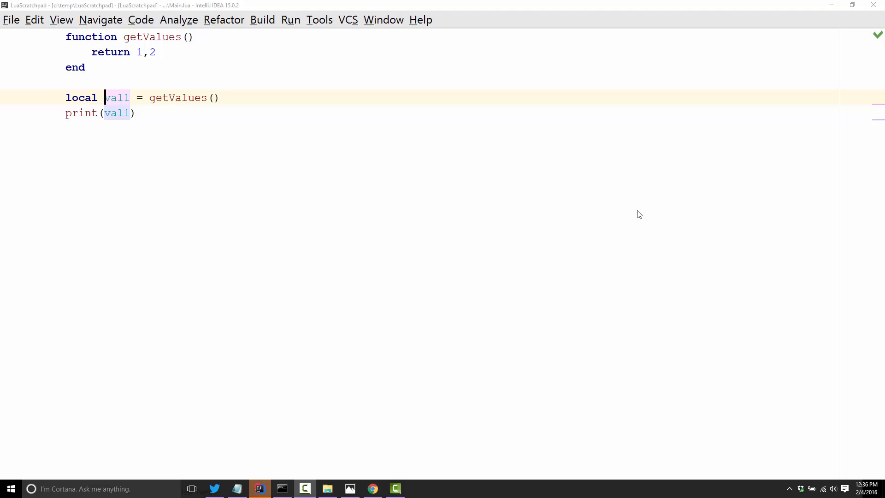
mouse_move(612, 193)
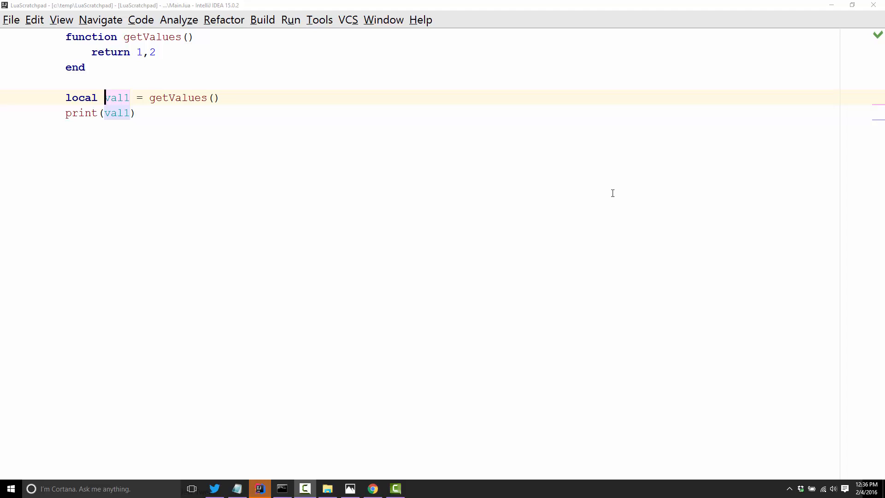
mouse_move(192, 116)
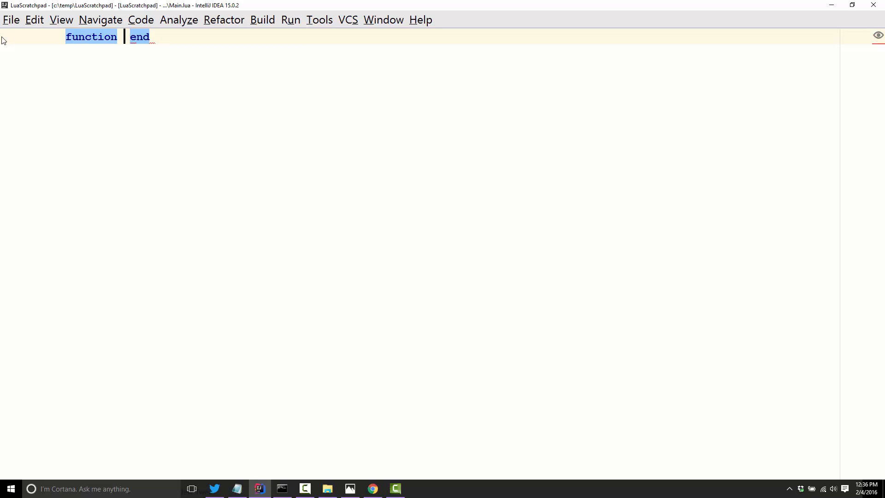
Step: Declare an empty function functionWithMultipleArgs(...) taking variable arguments
text(functionWithMultipleArgs(...)
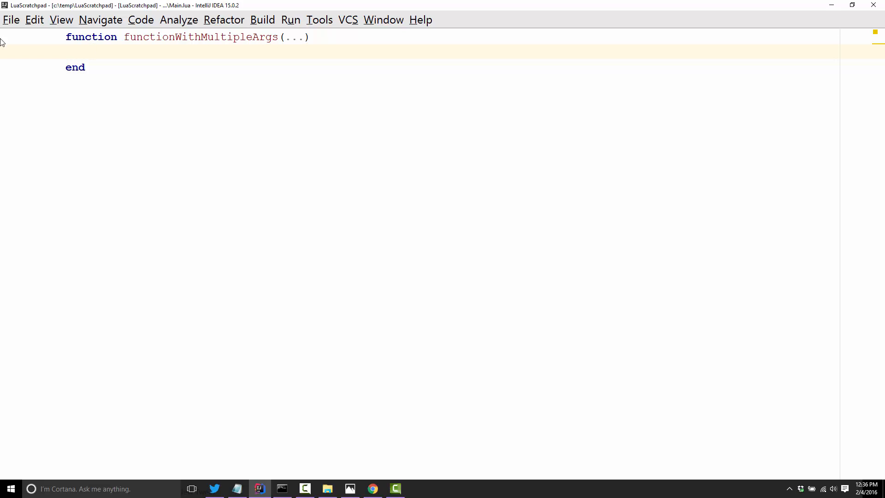
mouse_move(333, 39)
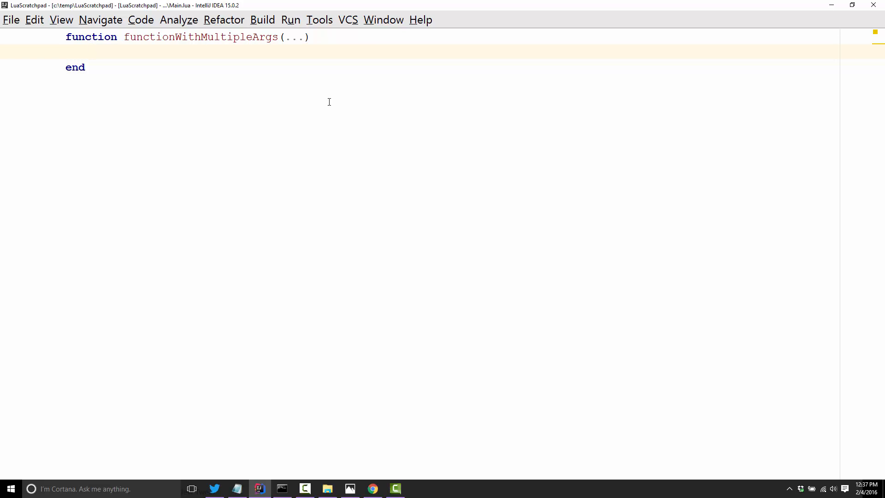
mouse_move(314, 172)
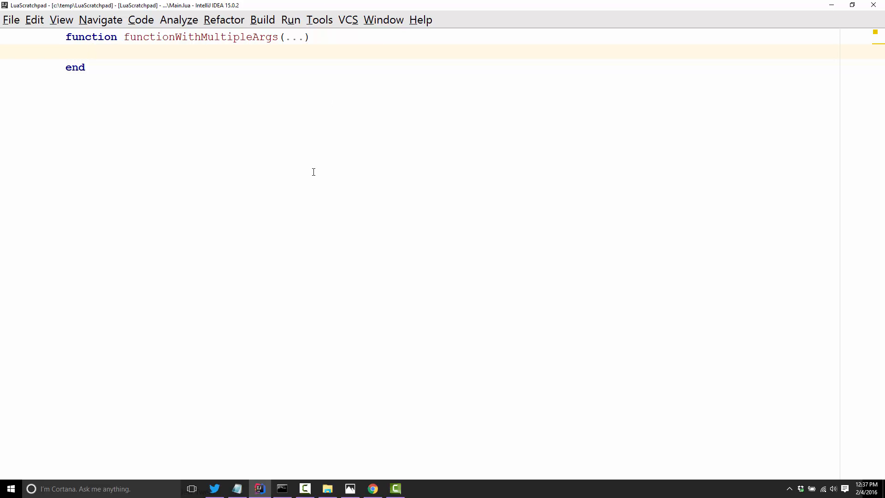
mouse_move(220, 37)
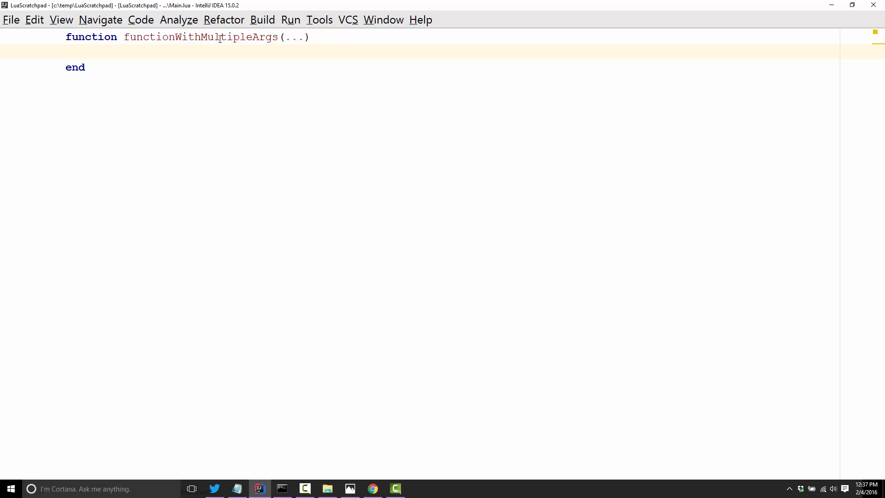
double_click(294, 37)
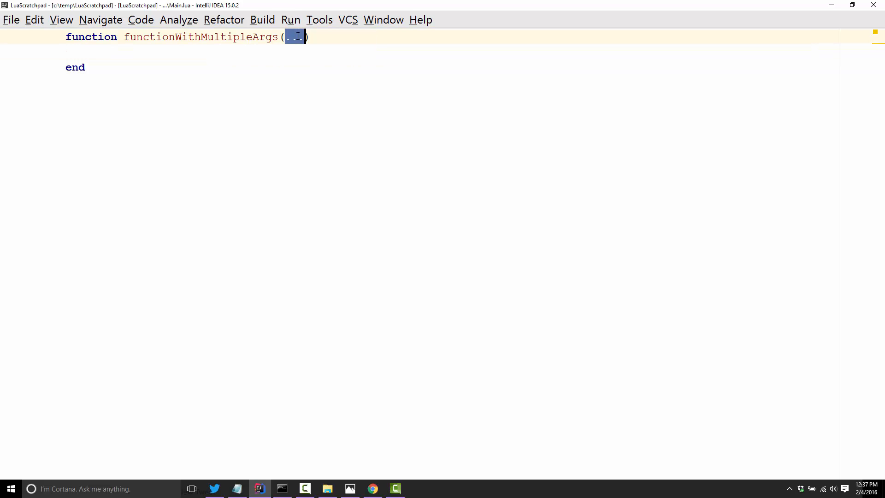
mouse_move(312, 81)
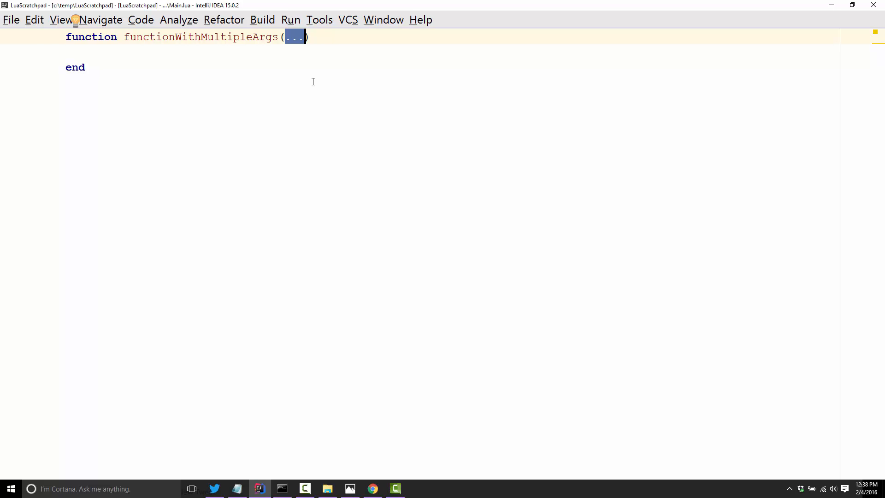
mouse_move(146, 72)
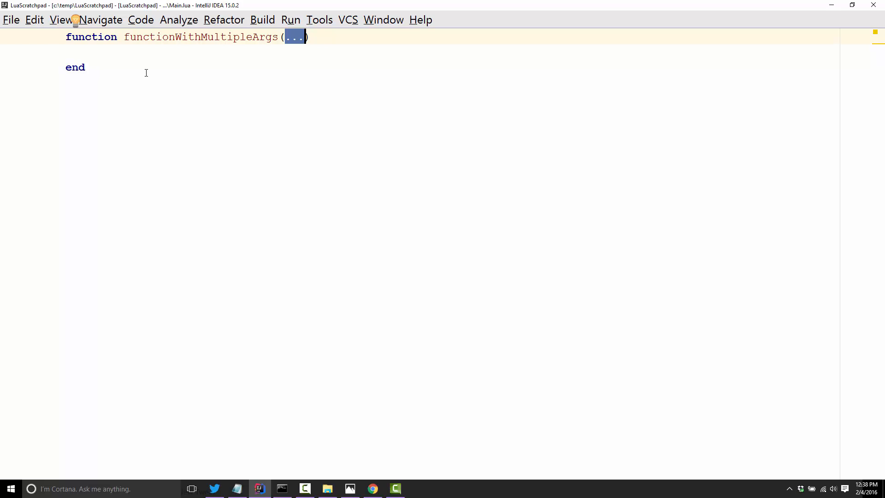
mouse_move(292, 37)
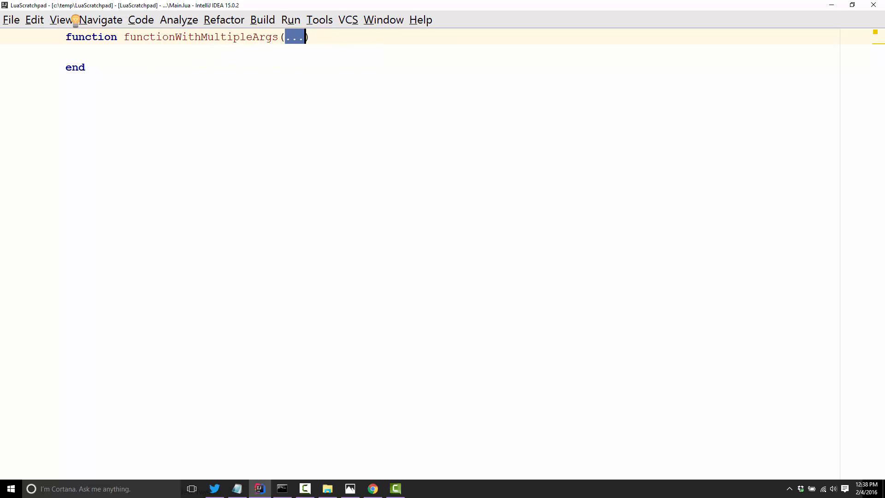
mouse_move(0, 141)
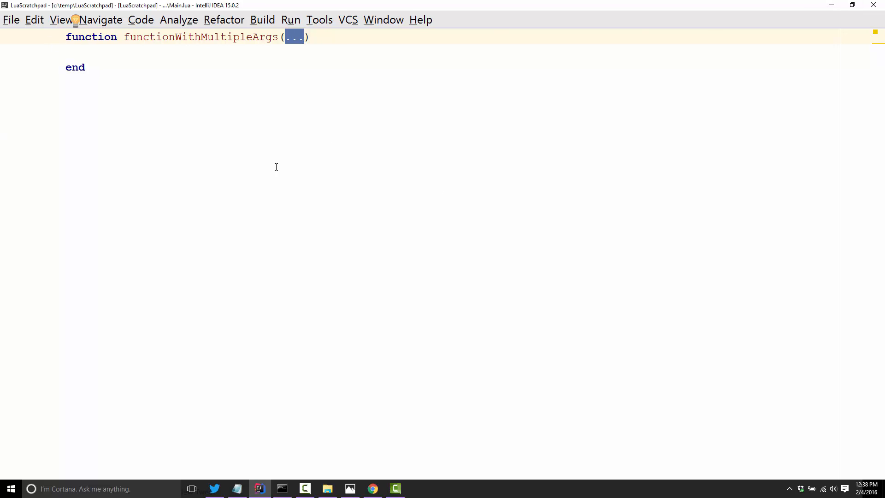
mouse_move(293, 37)
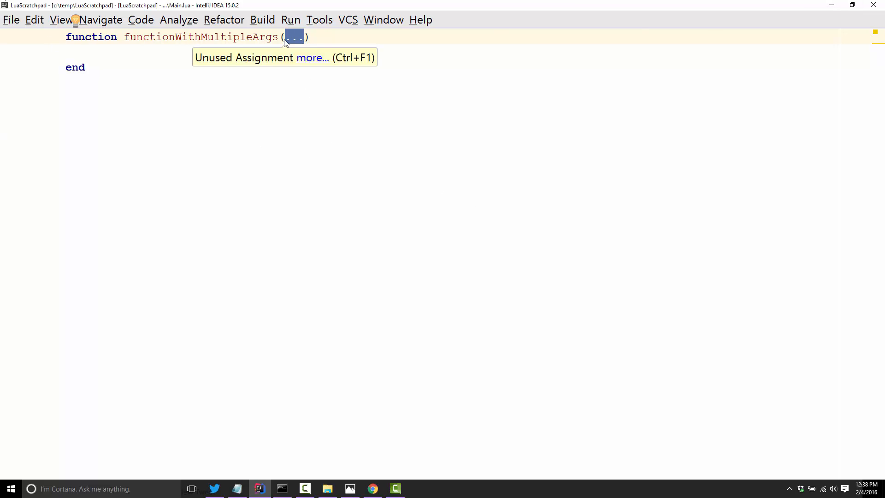
mouse_move(287, 53)
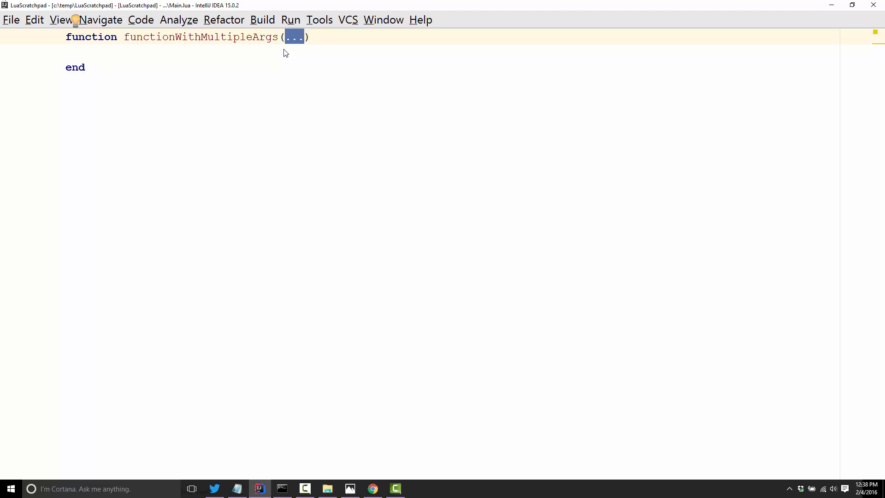
mouse_move(195, 154)
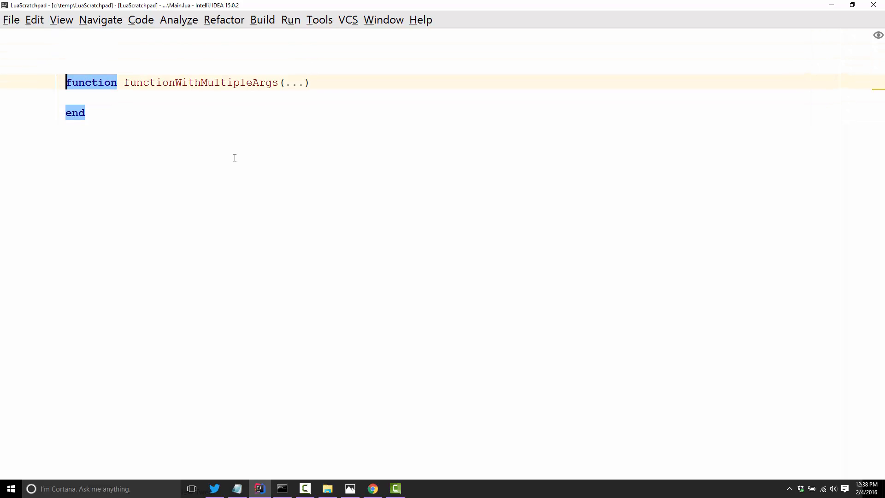
Step: Declare local meaningOfLife = 24 at the top of Main.lua
text(local)
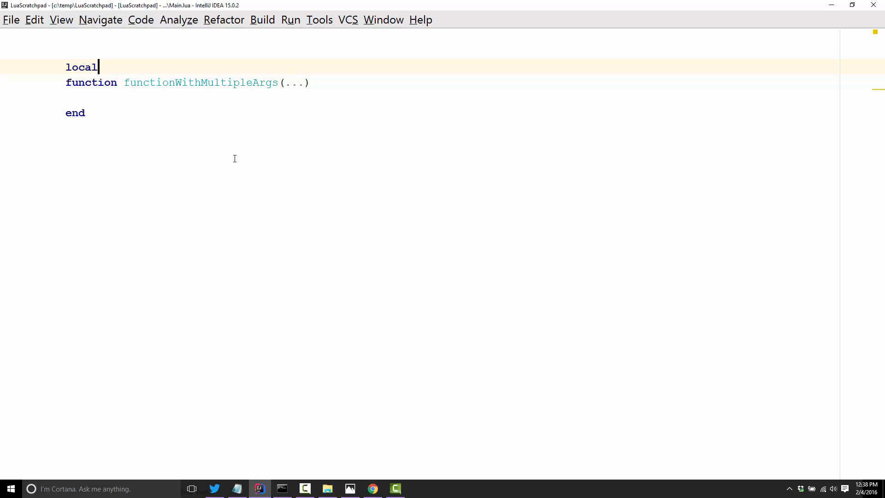
text(meaningOfLife =)
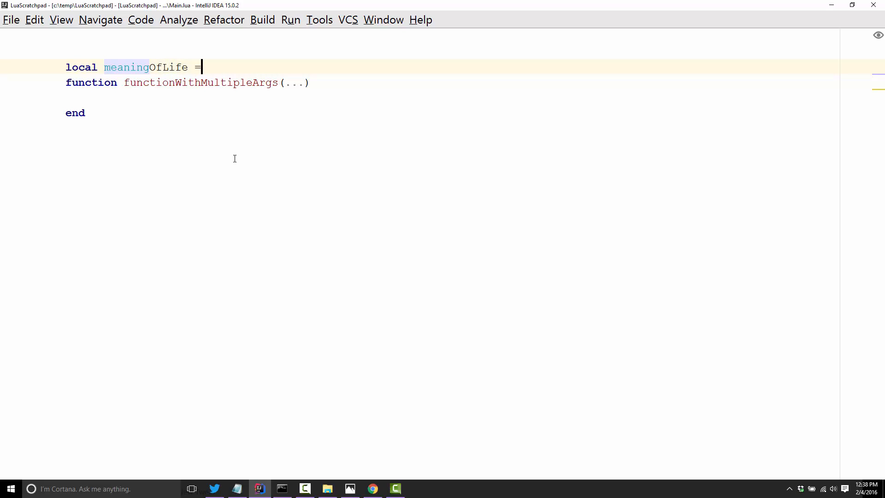
text(24)
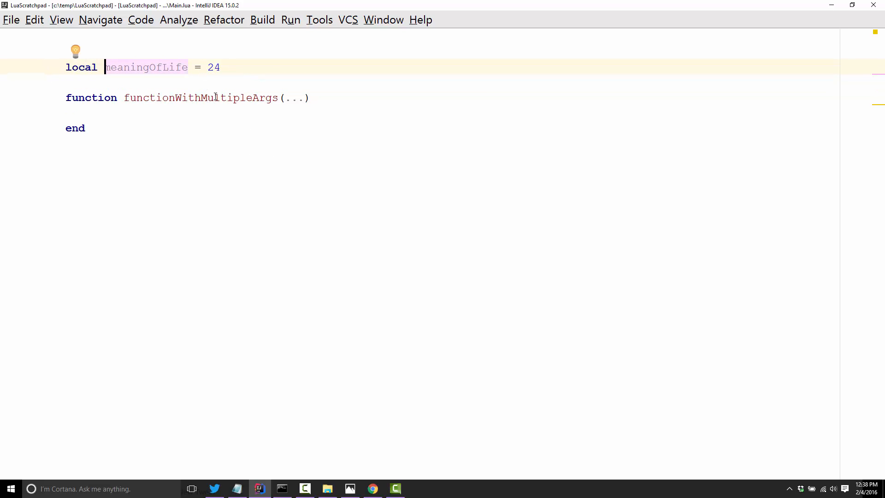
Step: Rename the function to calculateMeaningOfLife() with an empty parameter list
double_click(200, 97)
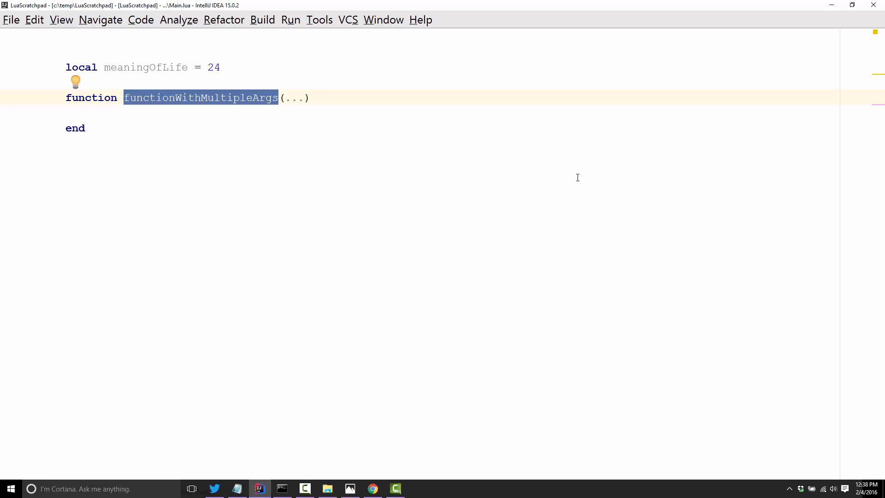
text(calculat(...)
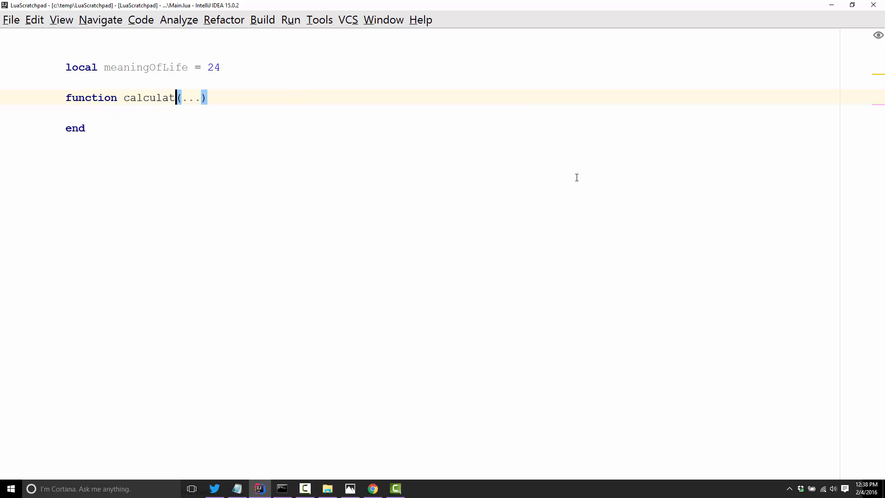
text(eMeaningOfLife)
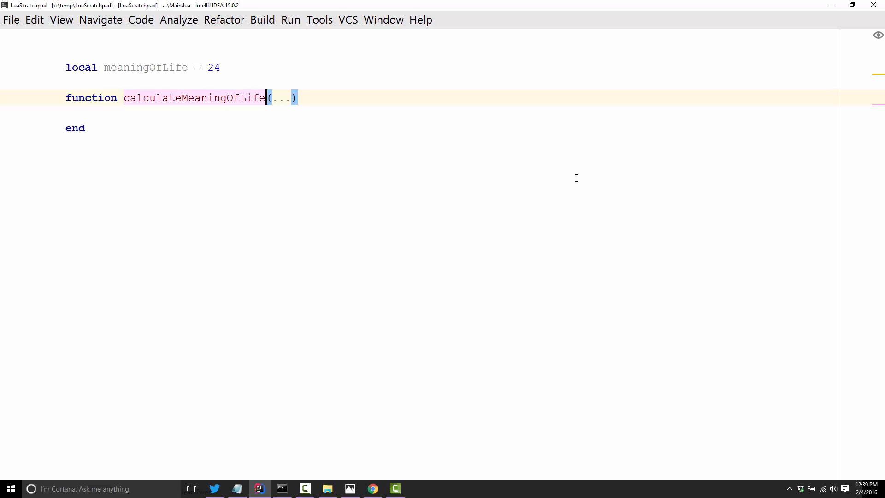
key(Delete)
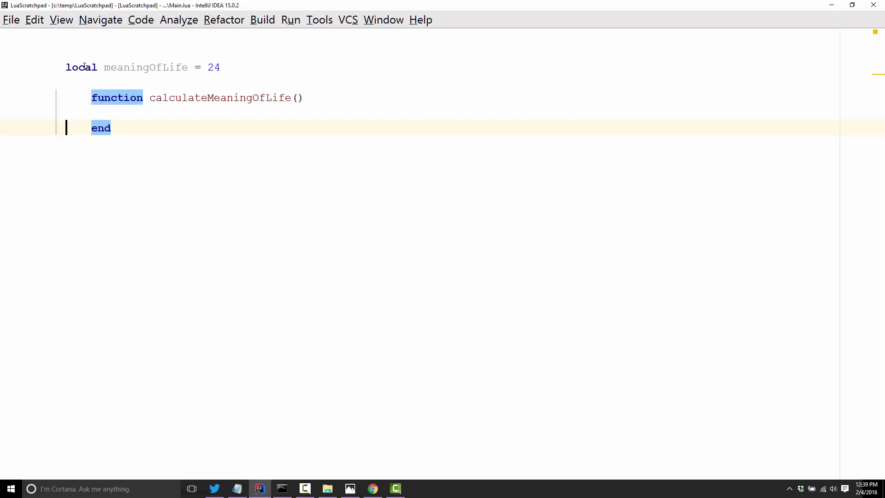
Step: Inside calculateMeaningOfLife, declare local meaningOfLife = 42
click(112, 112)
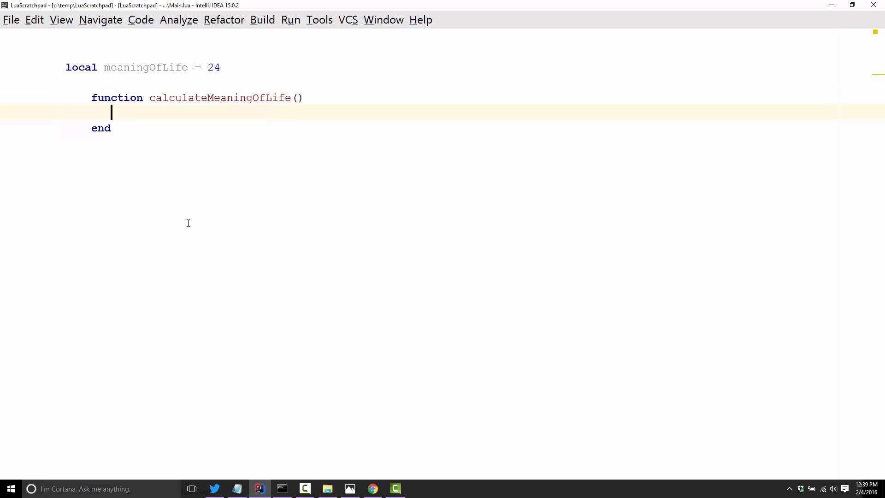
key(ctrl+a)
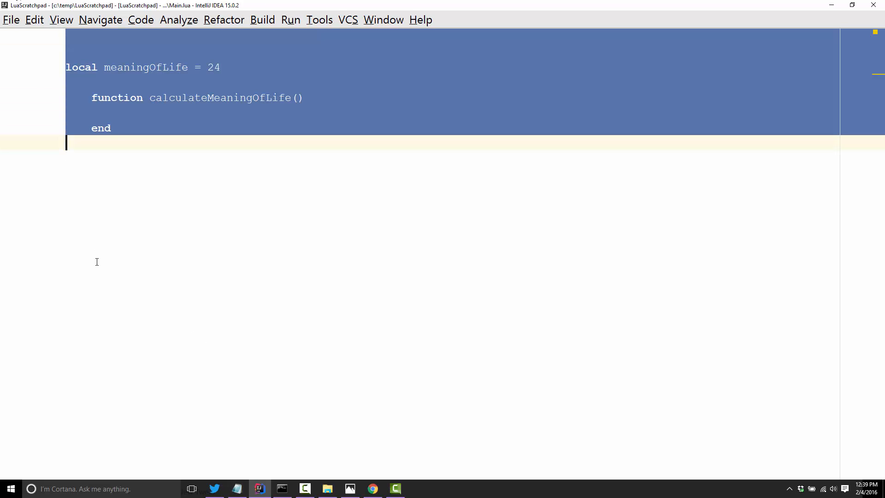
click(260, 228)
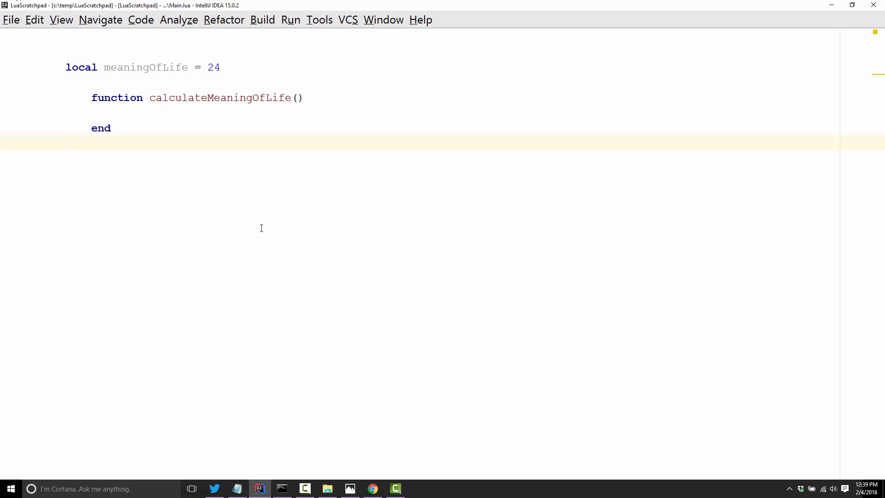
double_click(117, 97)
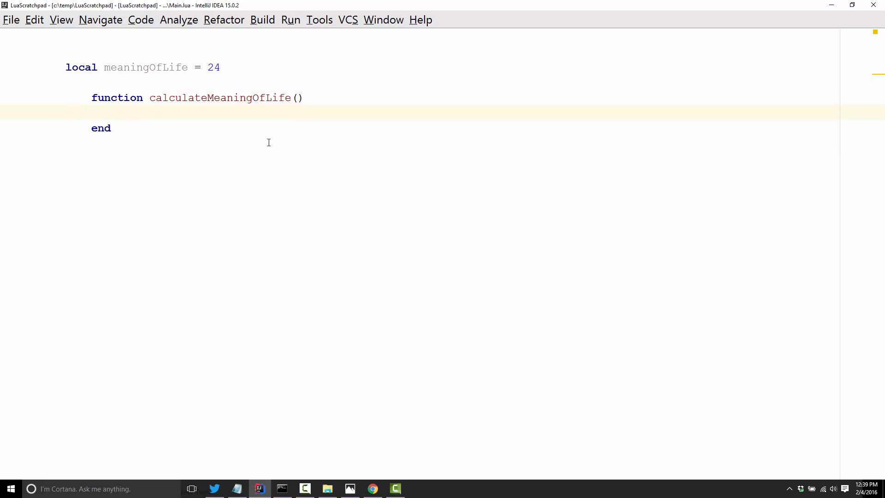
text(local meani)
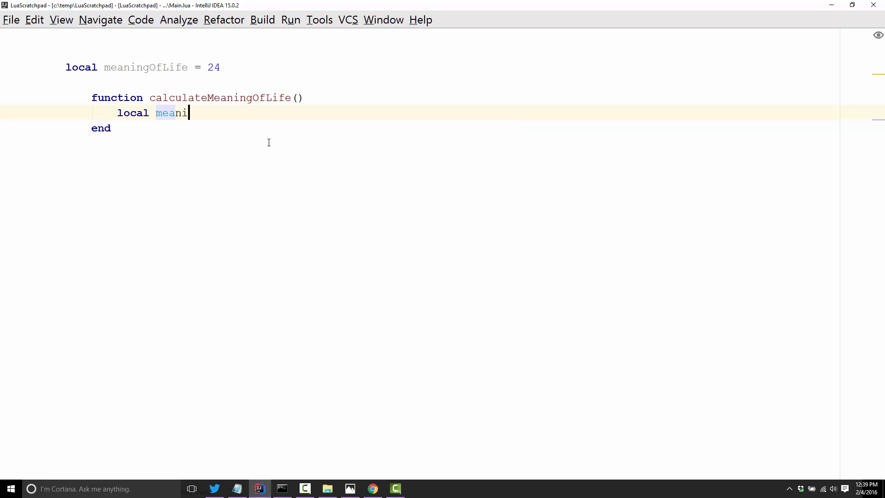
text(ngOfLife)
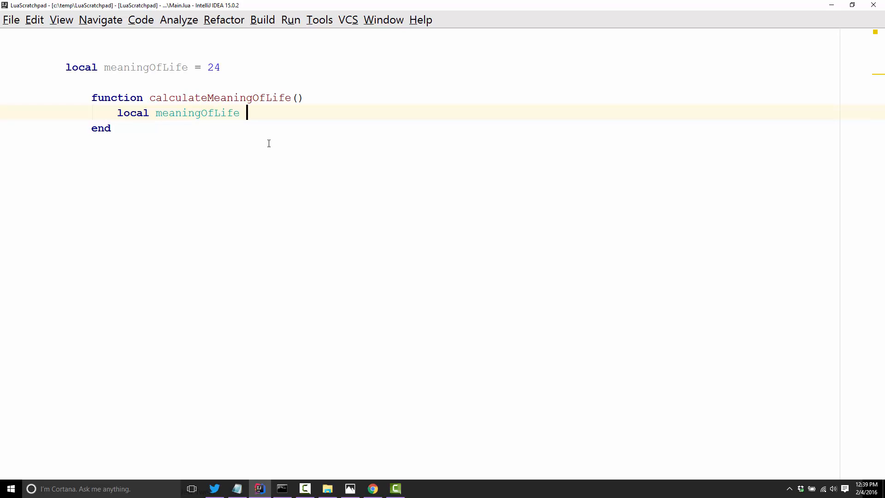
text(= 42)
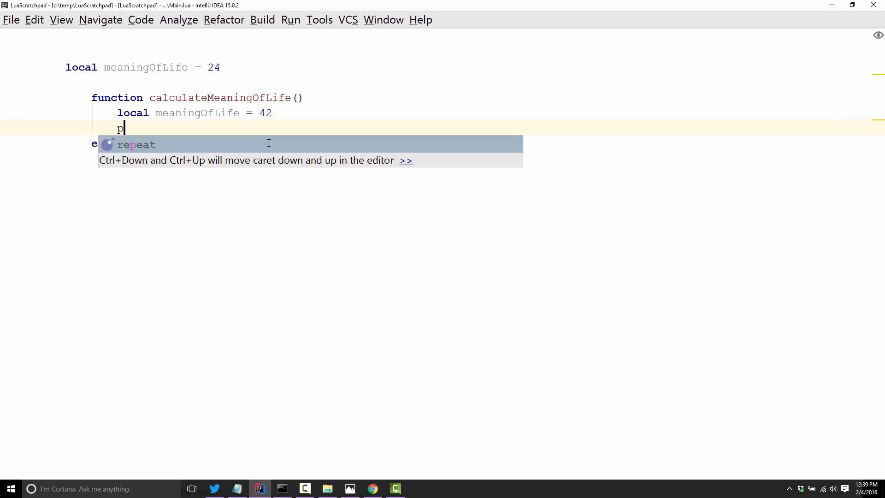
Step: Add print(meaningOfLife) inside the function body
text(rint(mean)
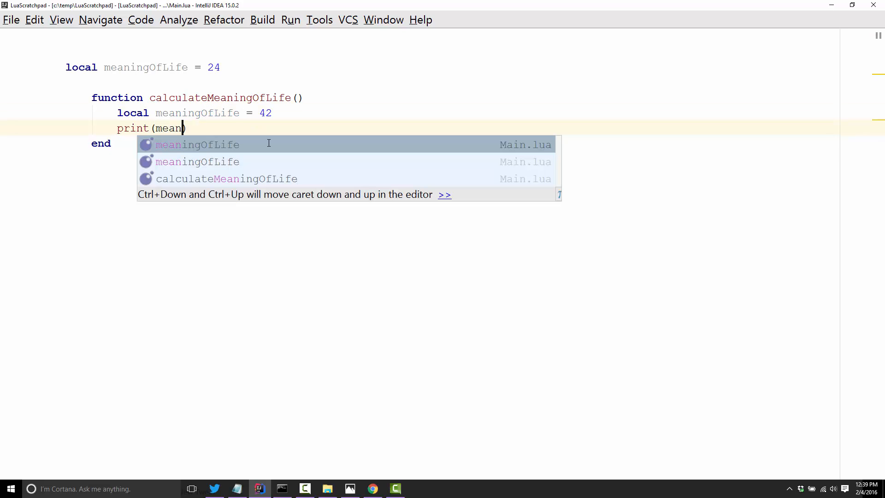
text(ingOfLife)
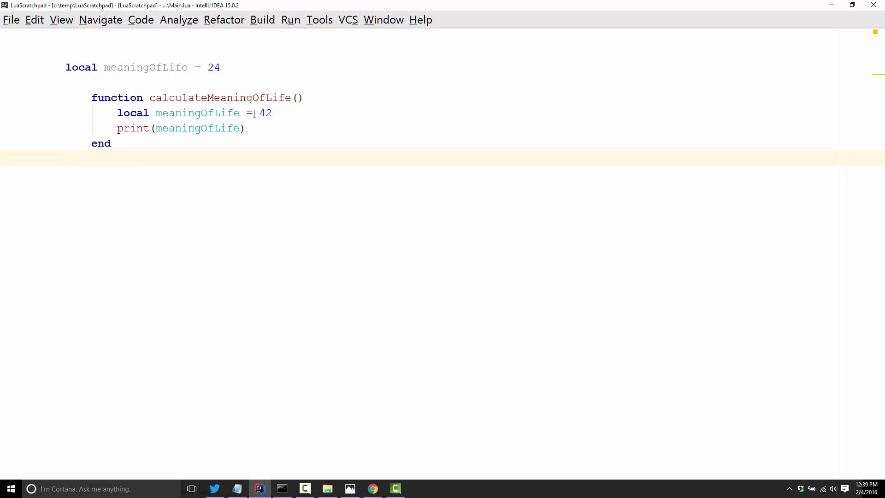
mouse_move(267, 122)
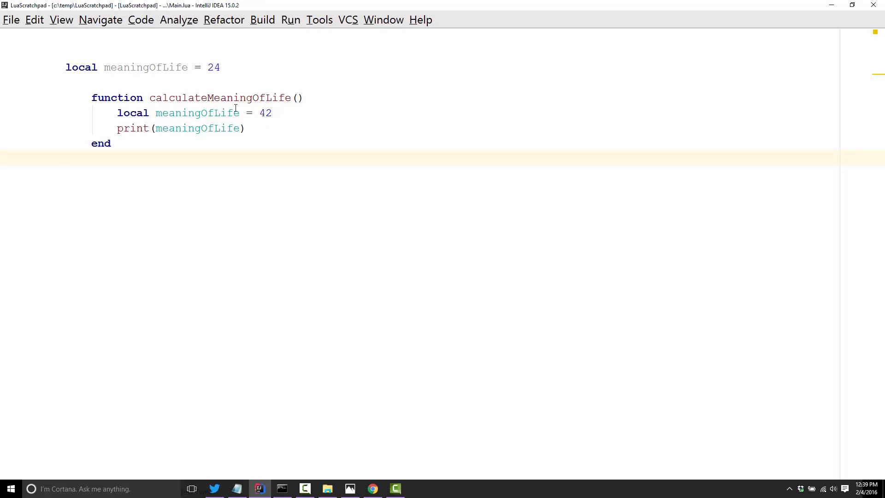
mouse_move(255, 215)
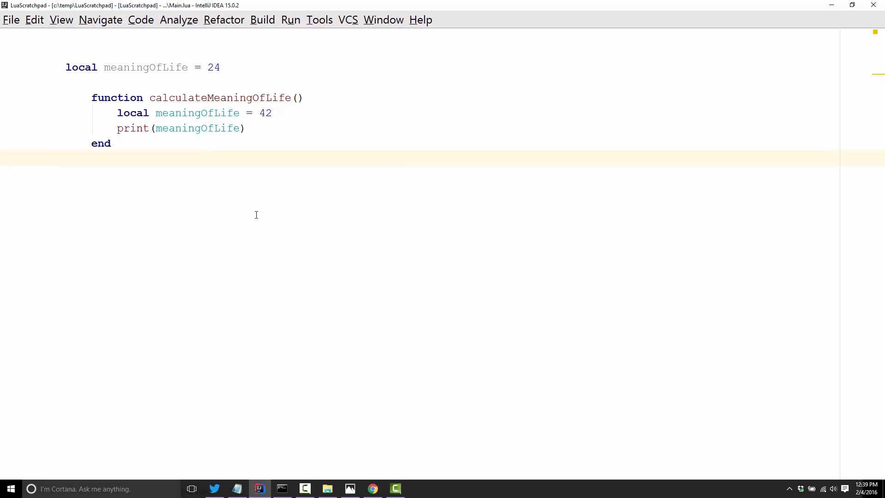
mouse_move(168, 105)
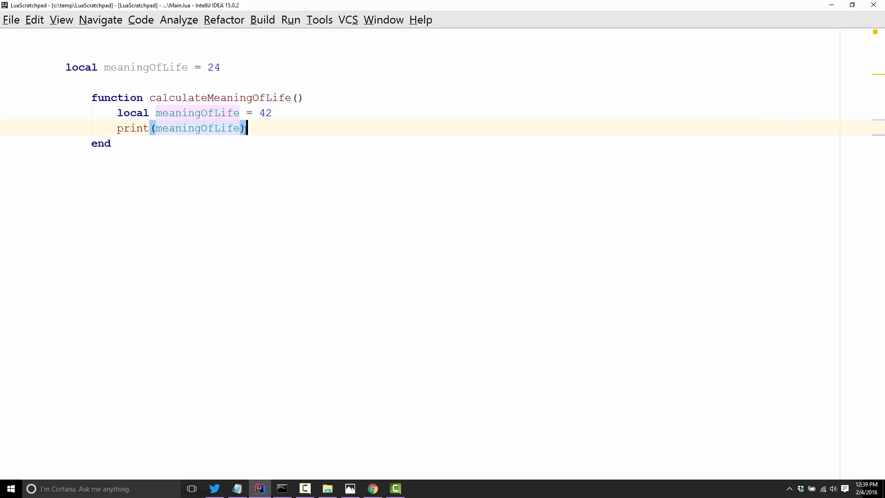
click(132, 112)
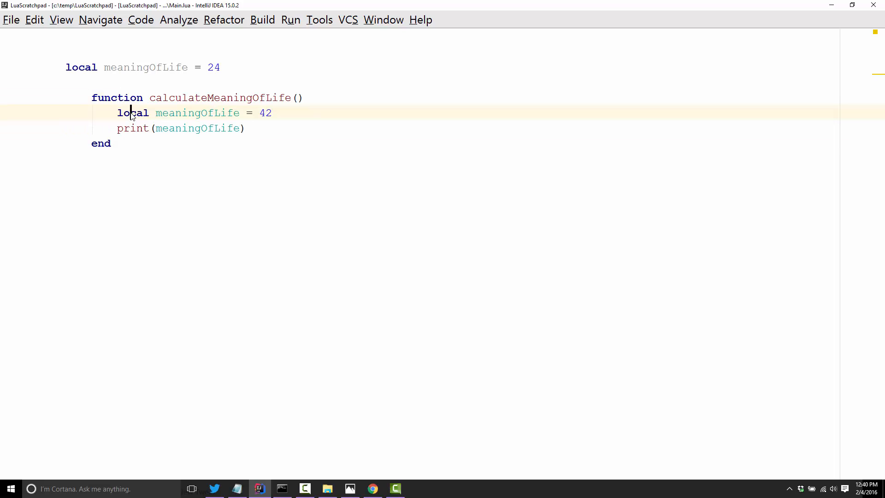
double_click(133, 112)
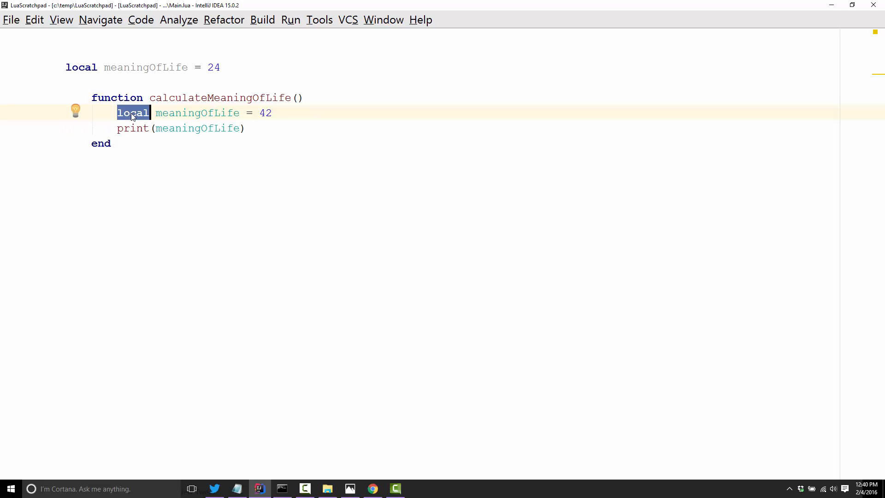
mouse_move(124, 157)
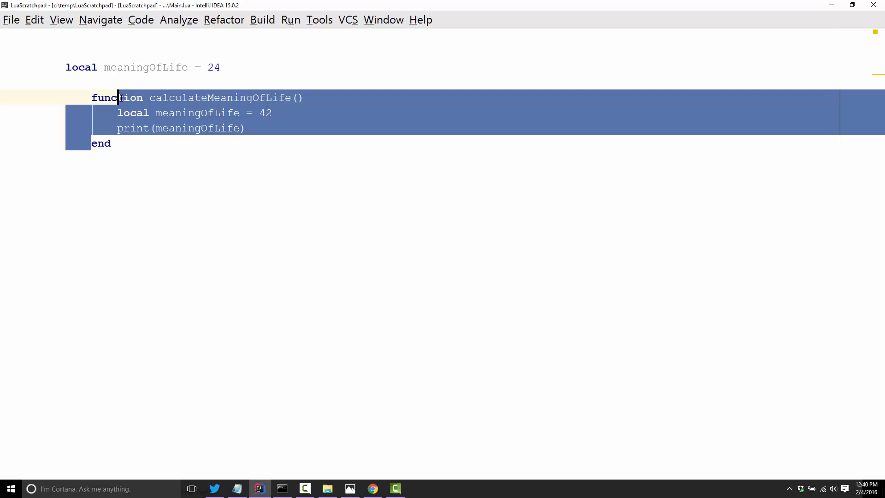
click(162, 112)
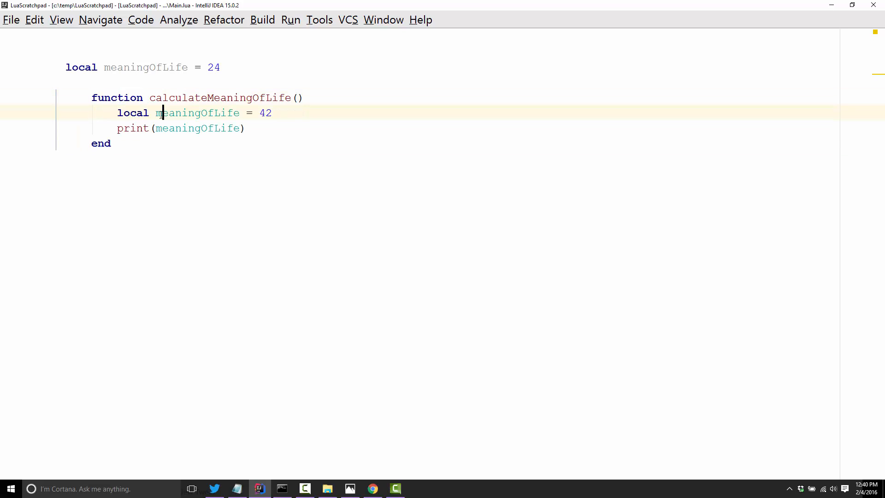
double_click(196, 112)
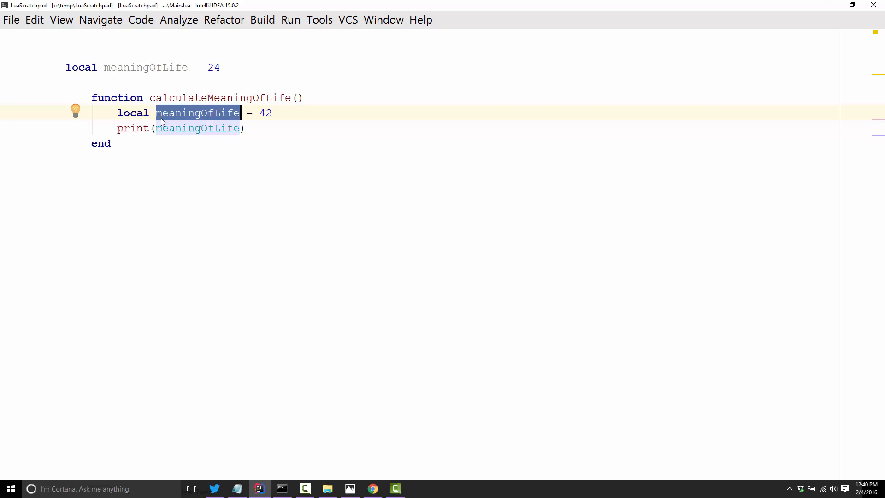
click(112, 143)
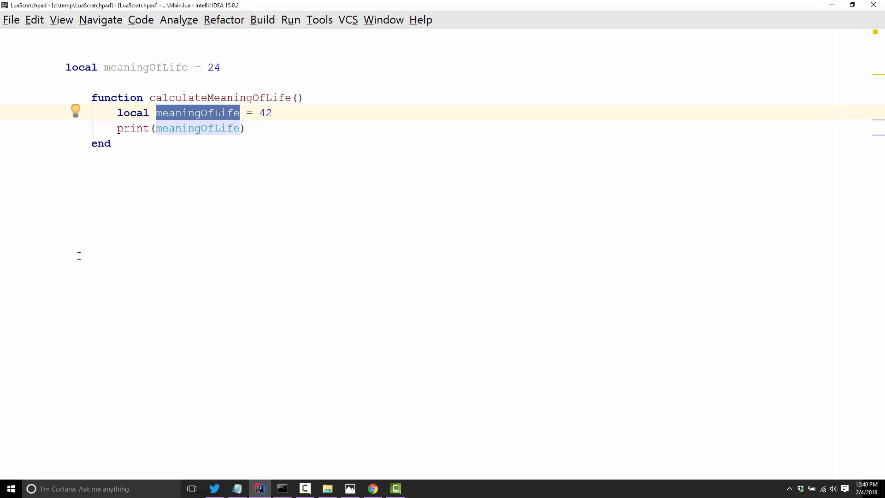
mouse_move(275, 242)
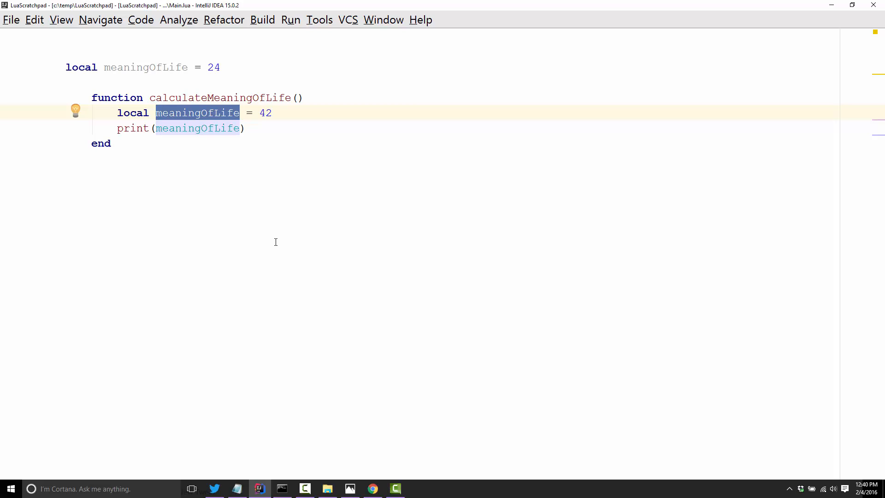
mouse_move(178, 97)
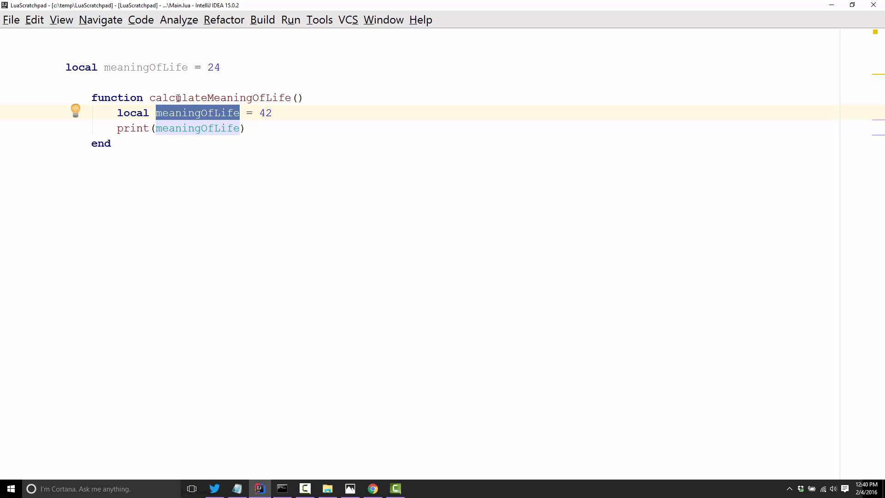
mouse_move(92, 80)
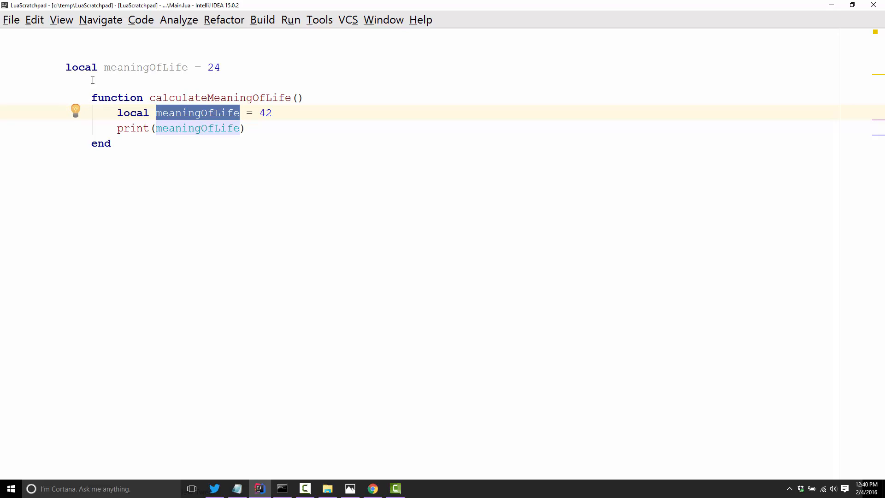
Step: Run lua52 main.lua in Command Prompt, which prints nothing yet
click(274, 159)
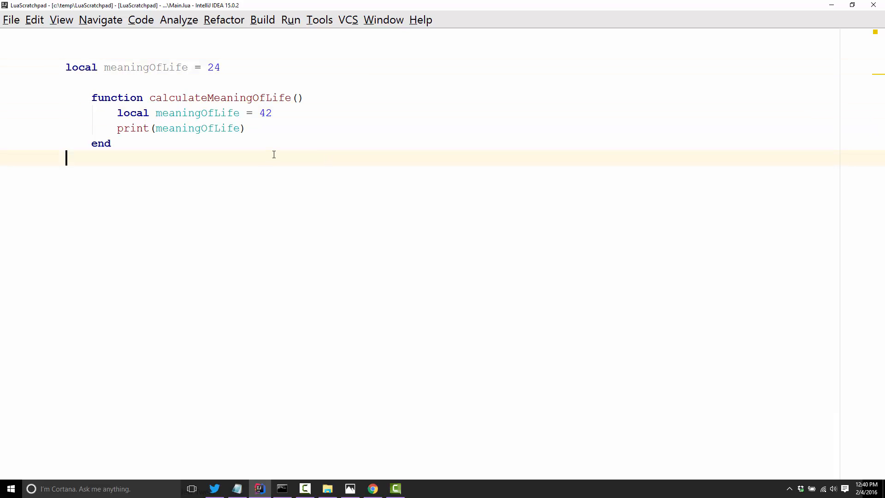
key(alt+tab)
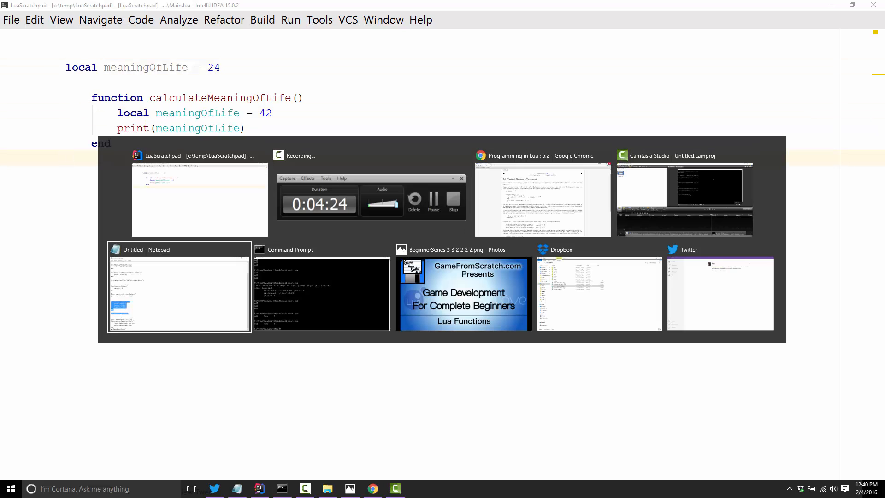
click(322, 293)
text(lua main)
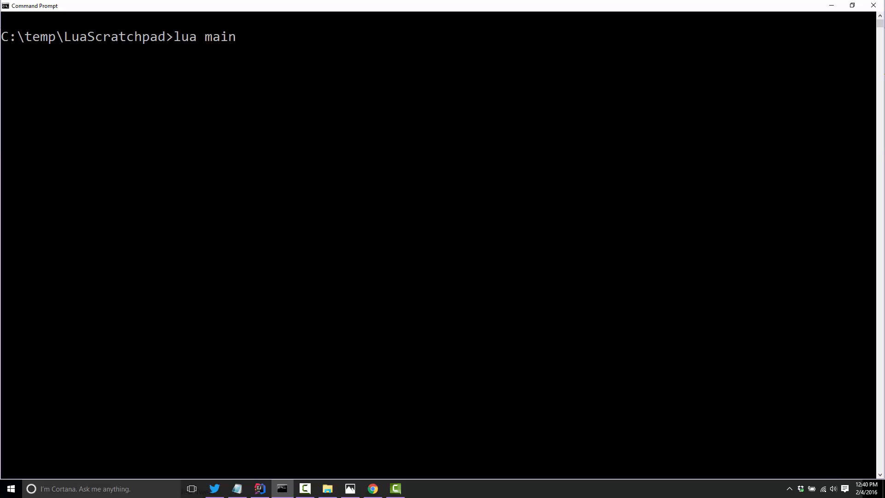
text(52)
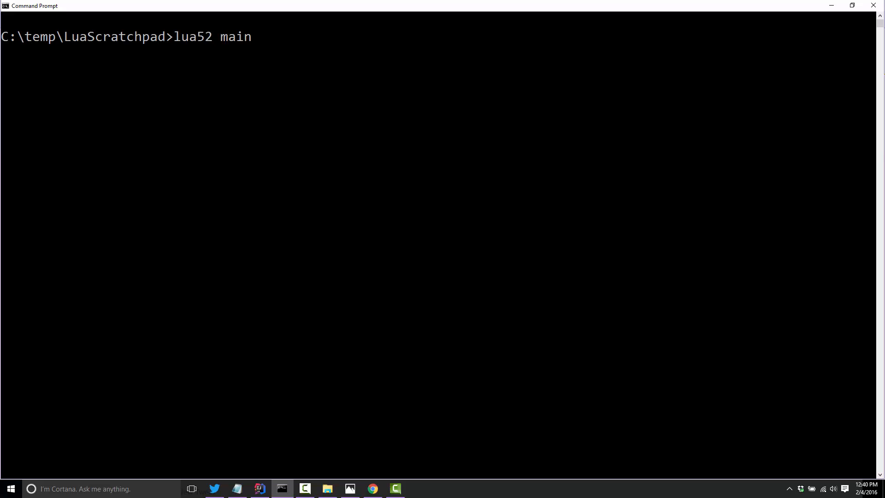
Step: Add a calculateMeaningOfLife() call below the function and run it so 42 is printed
click(283, 489)
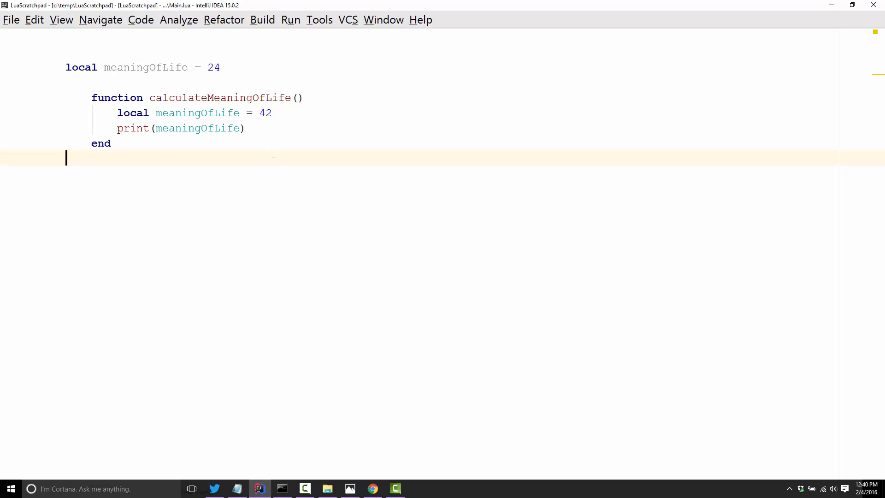
text(c)
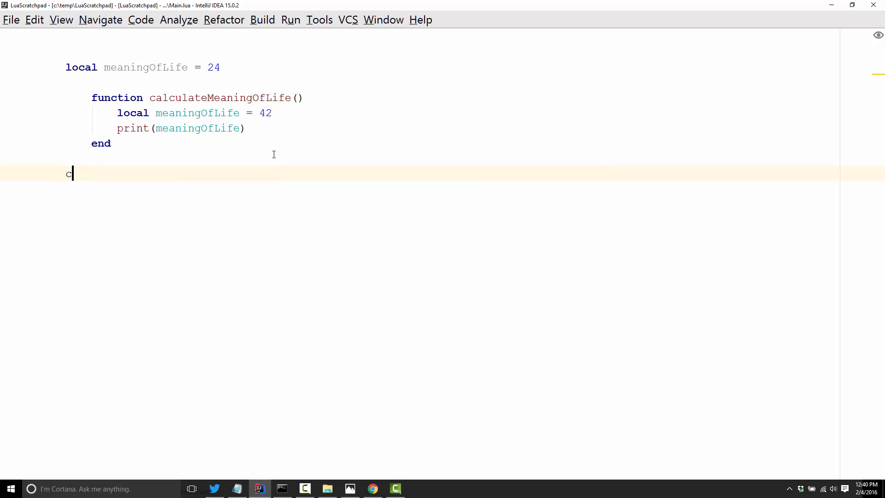
text(alculateMeaningOfLife)
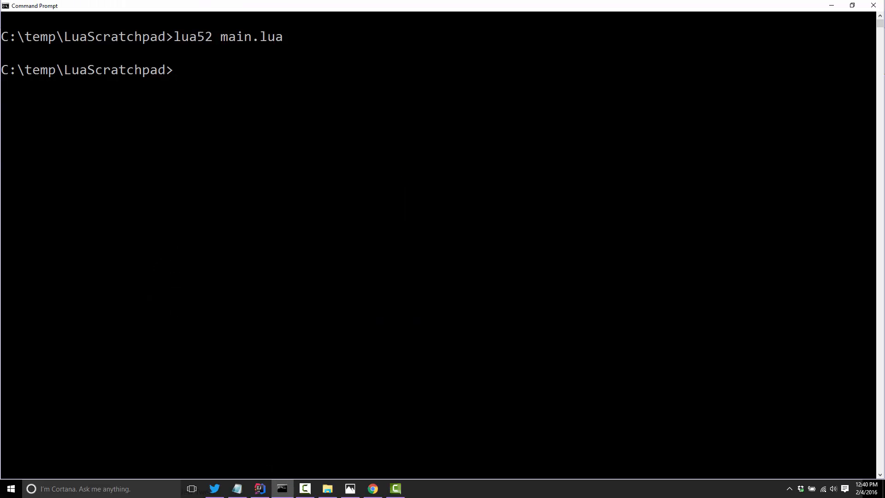
key(Return)
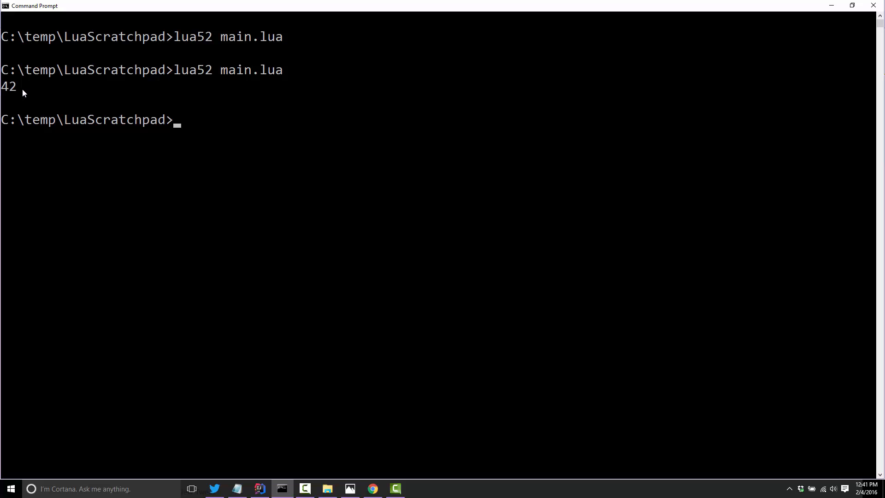
Step: Remove local from the first line so meaningOfLife = 24 is global, then run in Command Prompt
click(258, 488)
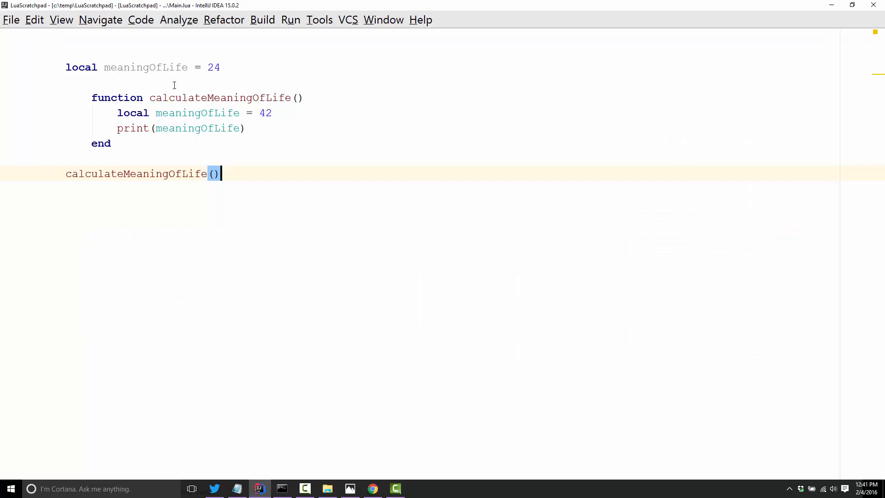
click(91, 67)
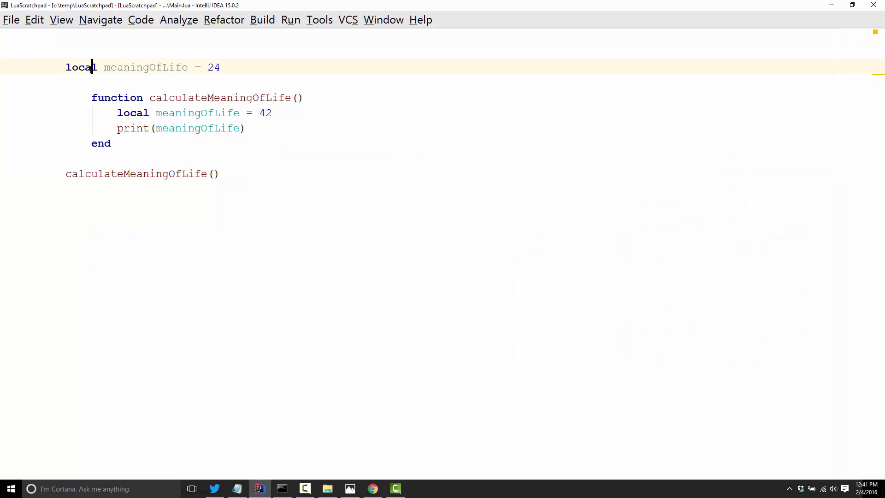
key(BackSpace)
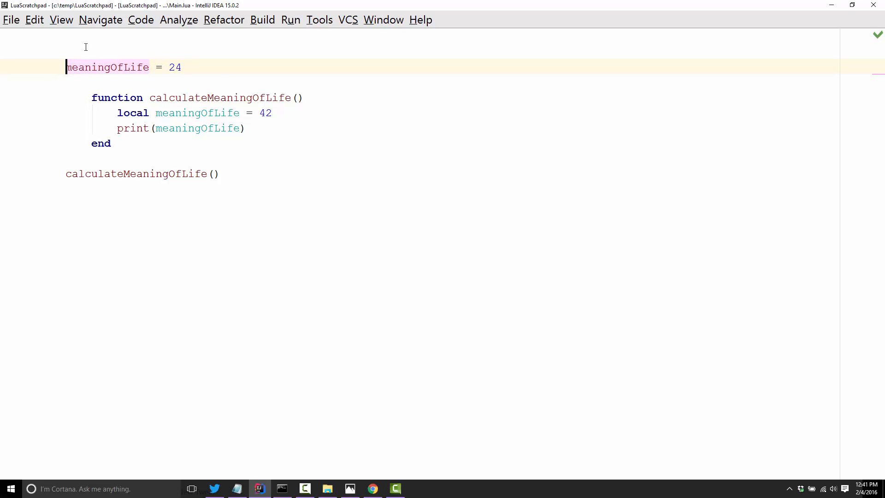
mouse_move(155, 96)
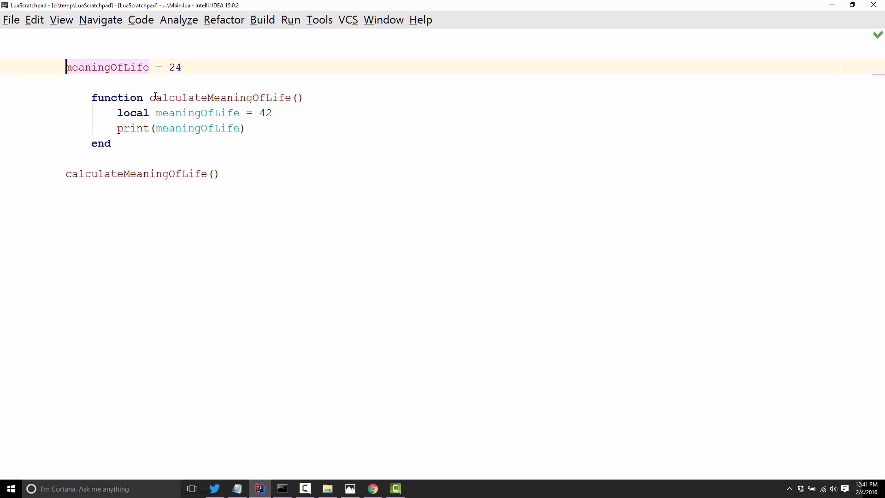
mouse_move(120, 109)
text(--)
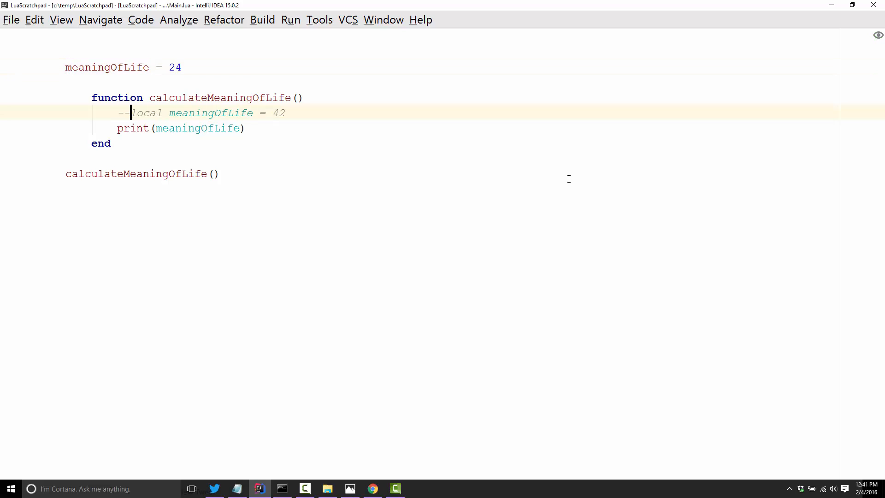
key(alt+tab)
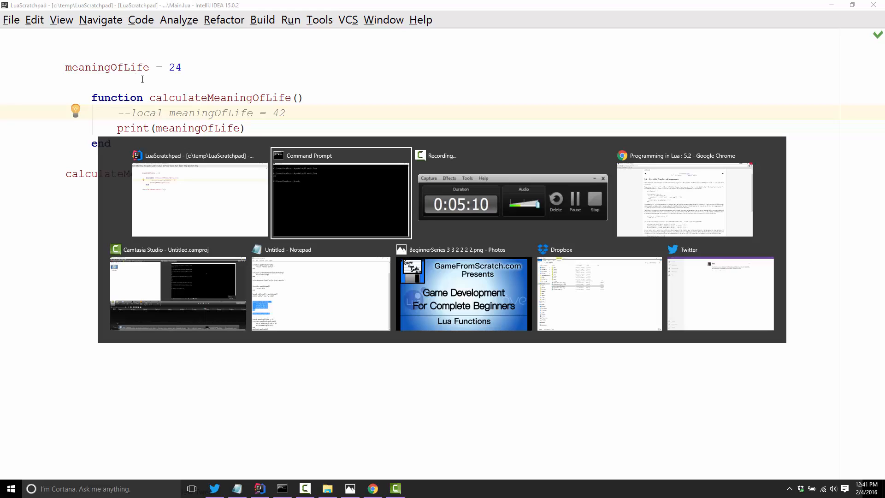
click(340, 197)
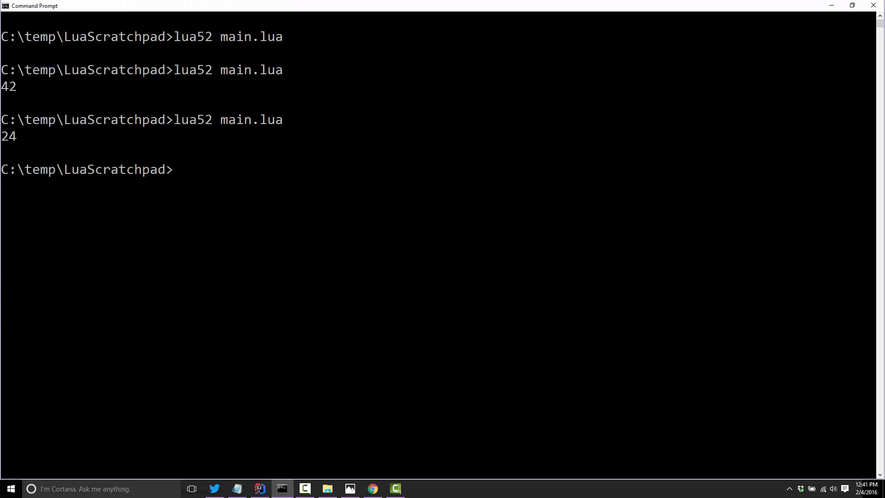
click(260, 488)
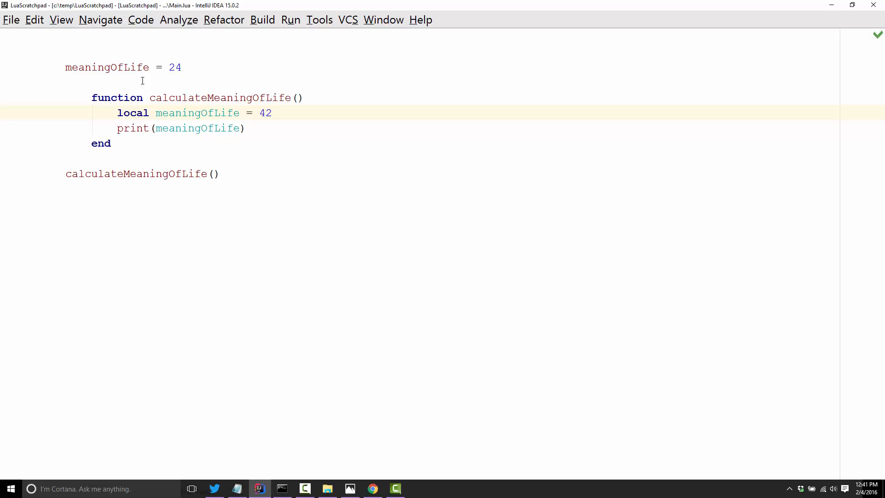
Step: Remove local from the function's assignment so it sets global meaningOfLife = 42
click(305, 489)
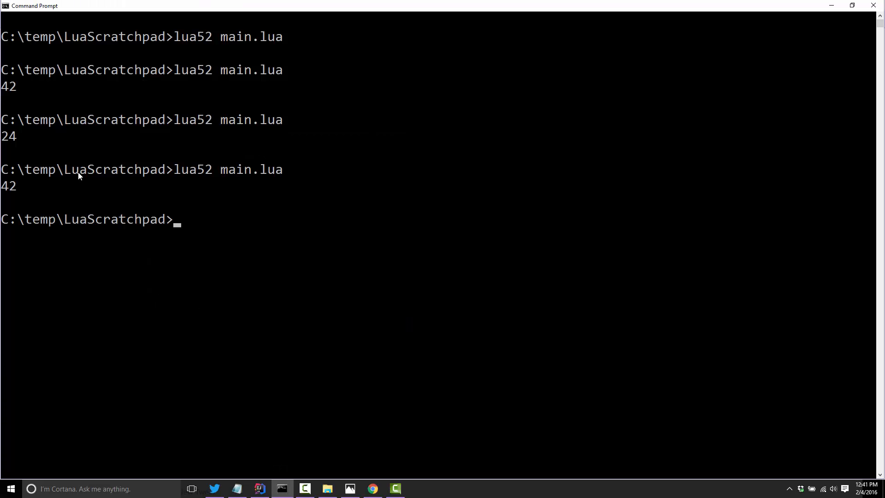
click(258, 488)
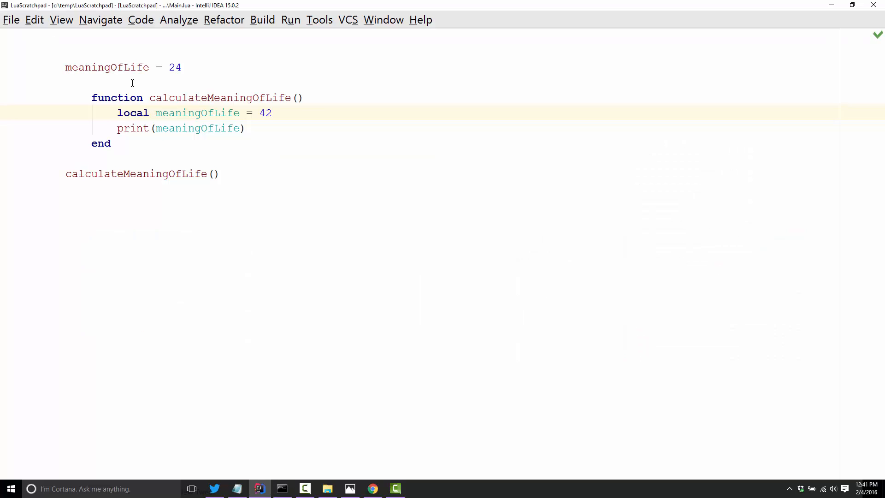
click(150, 112)
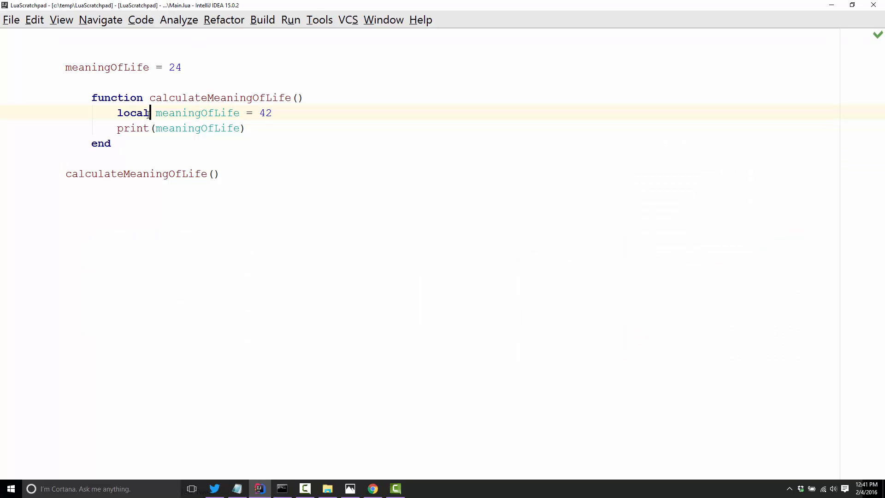
double_click(133, 112)
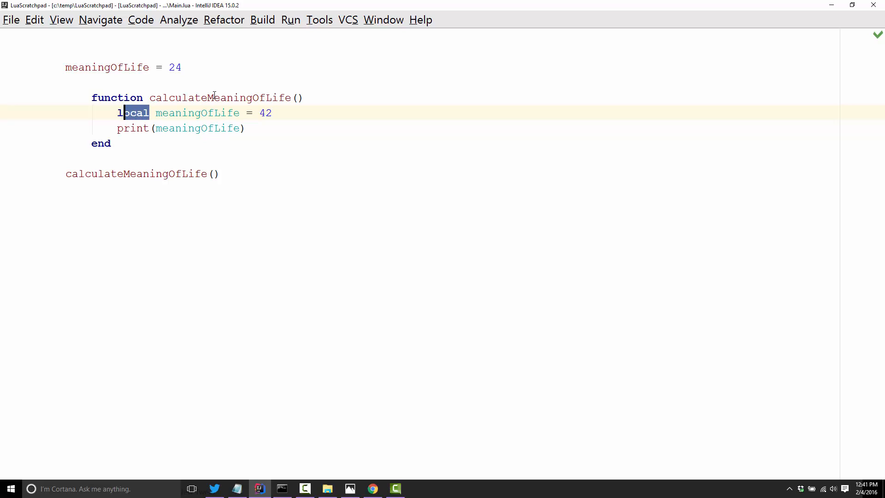
key(Delete)
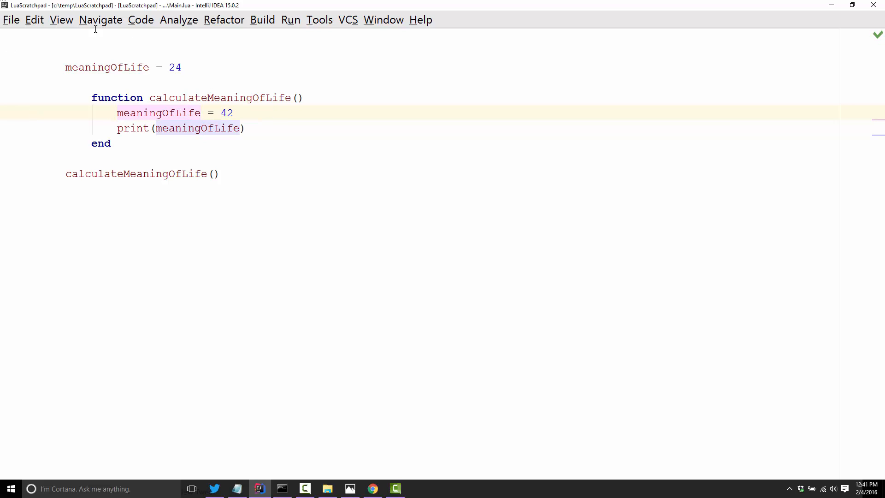
Step: Add print(meaningOfLife) after the function call and run so 24 then 42 is printed
double_click(175, 67)
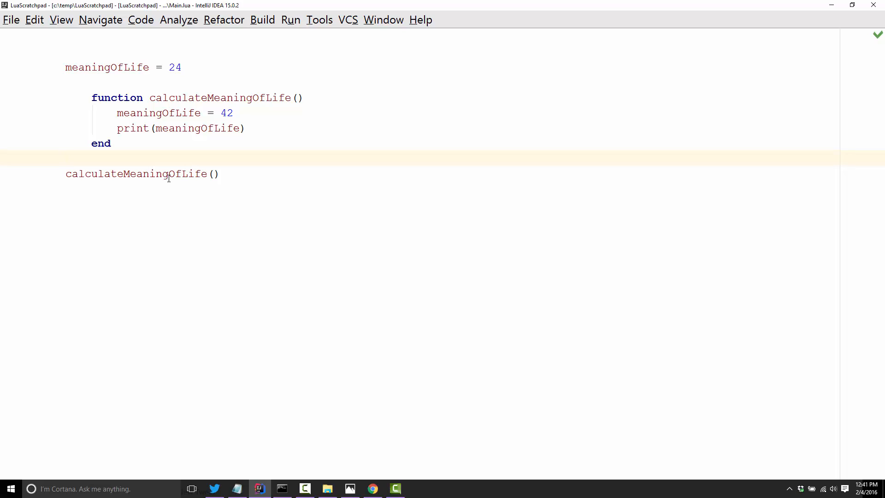
text(print(meaningOfLife)
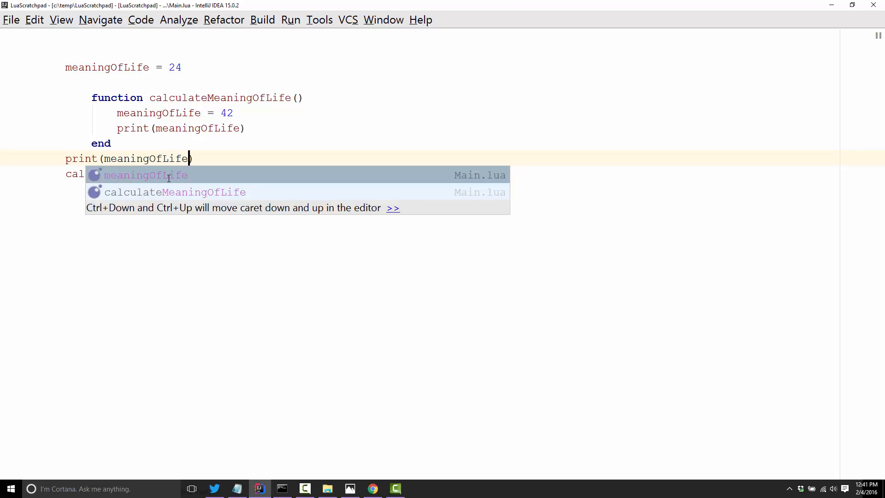
click(305, 489)
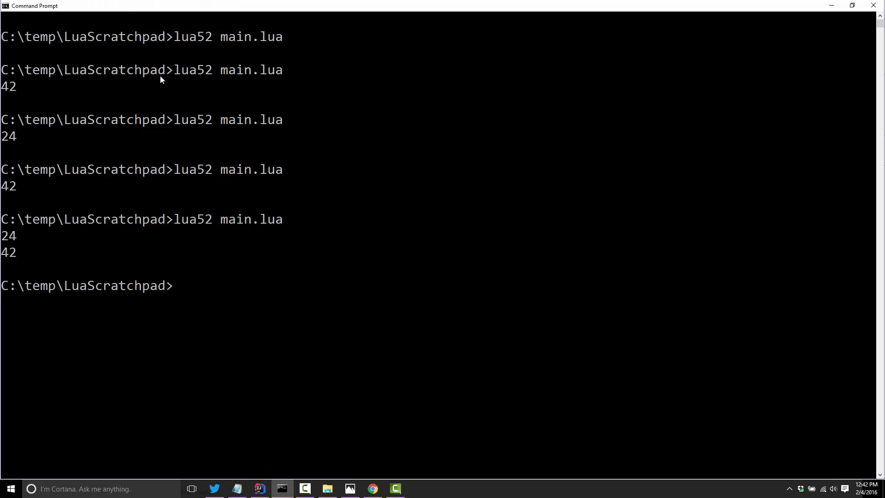
click(259, 488)
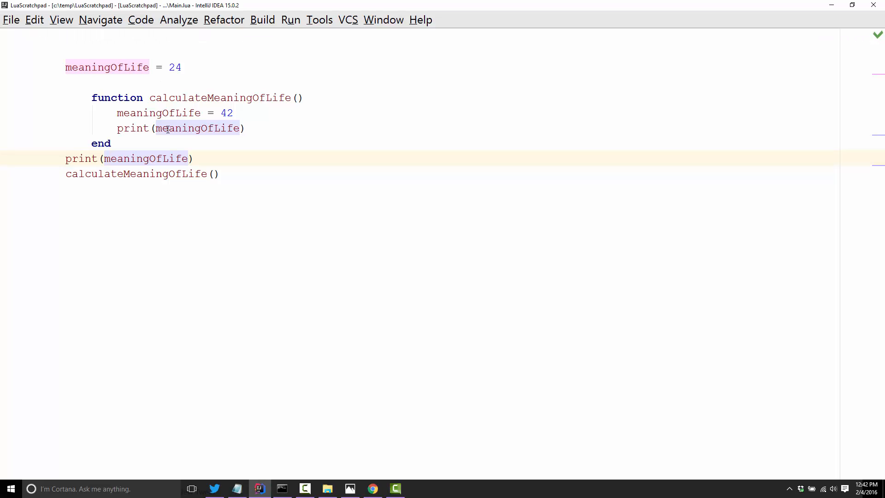
double_click(159, 112)
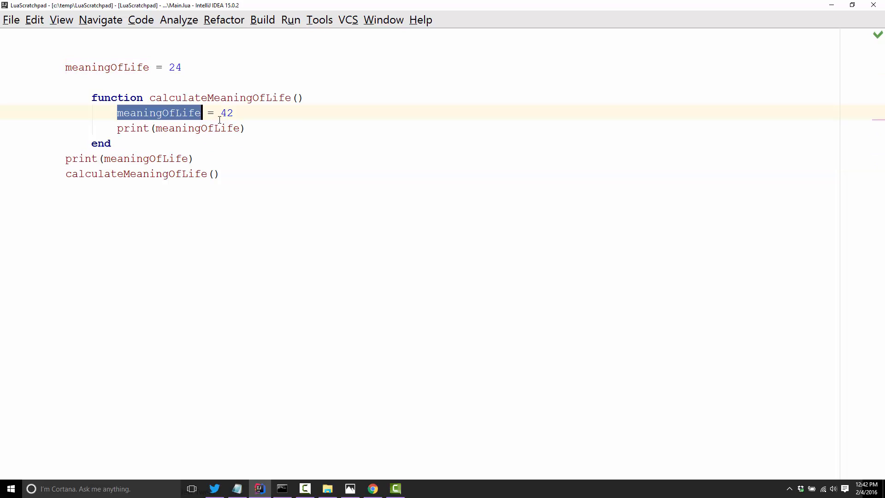
double_click(227, 113)
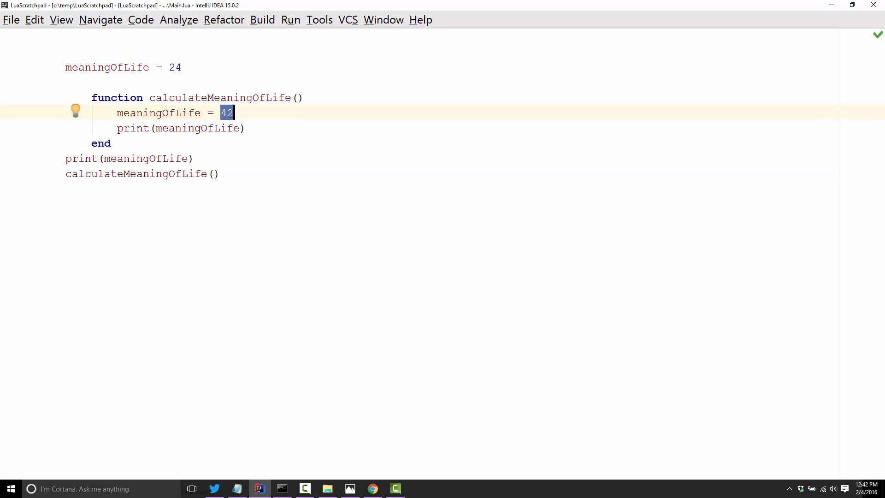
click(176, 67)
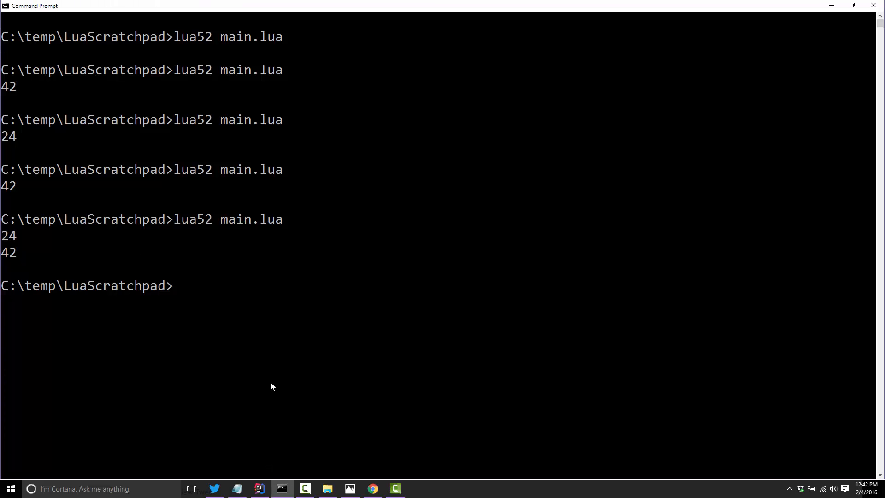
click(259, 488)
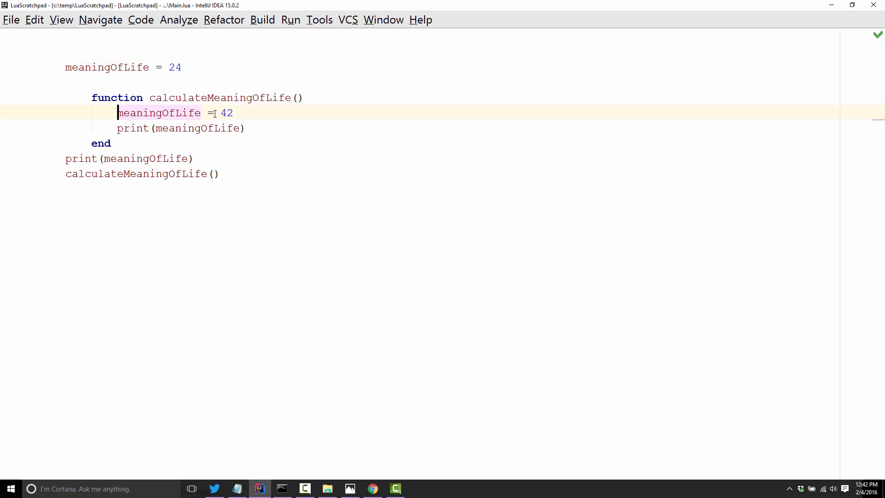
Step: Make the function's assignment local meaningOfLife = 42 again
text(local)
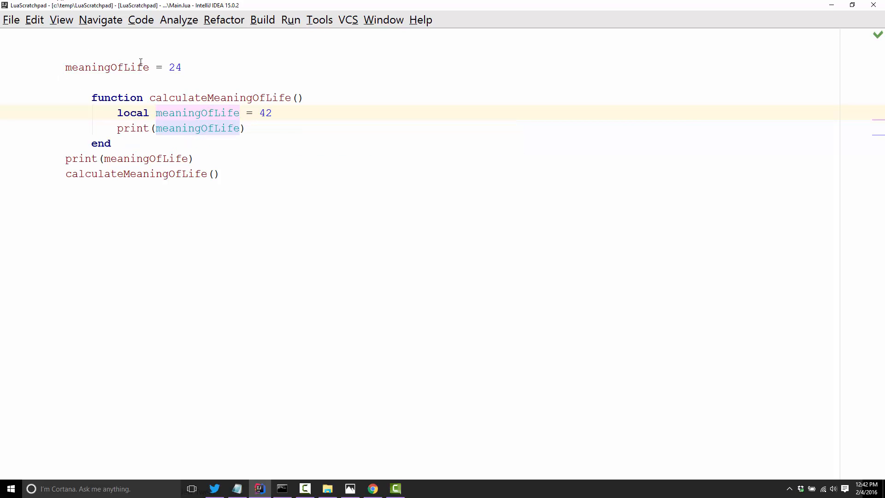
mouse_move(233, 91)
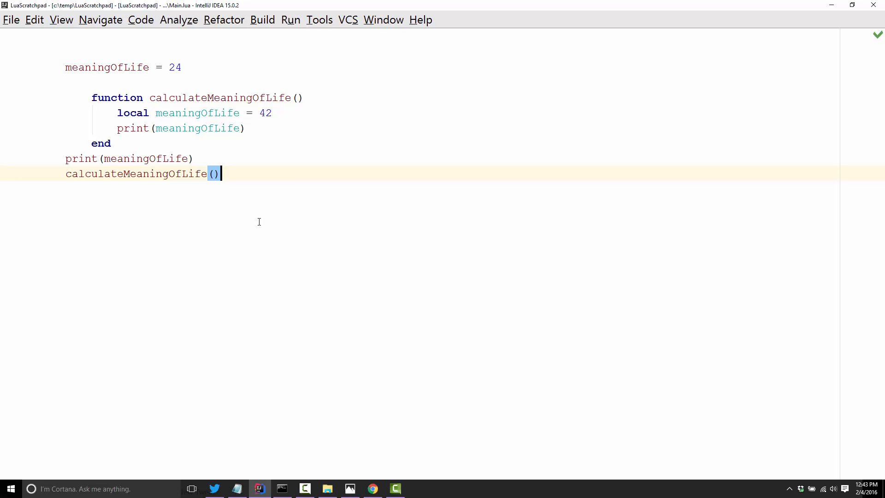
click(100, 143)
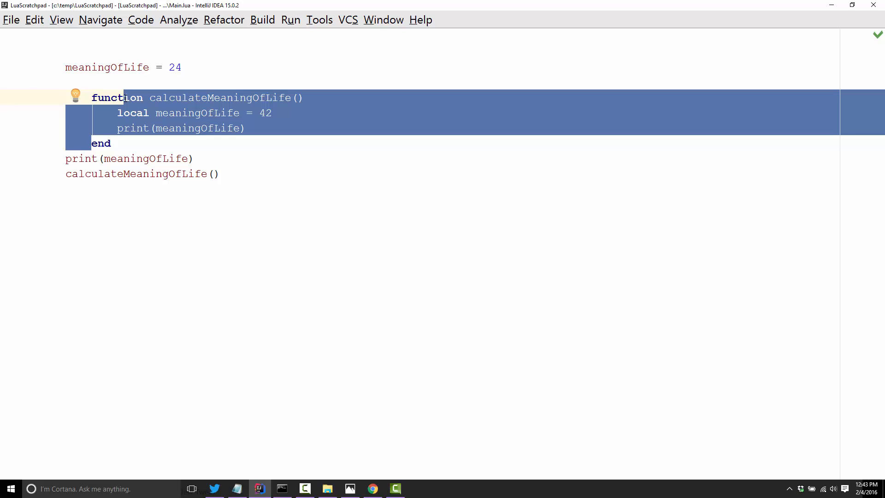
mouse_move(126, 101)
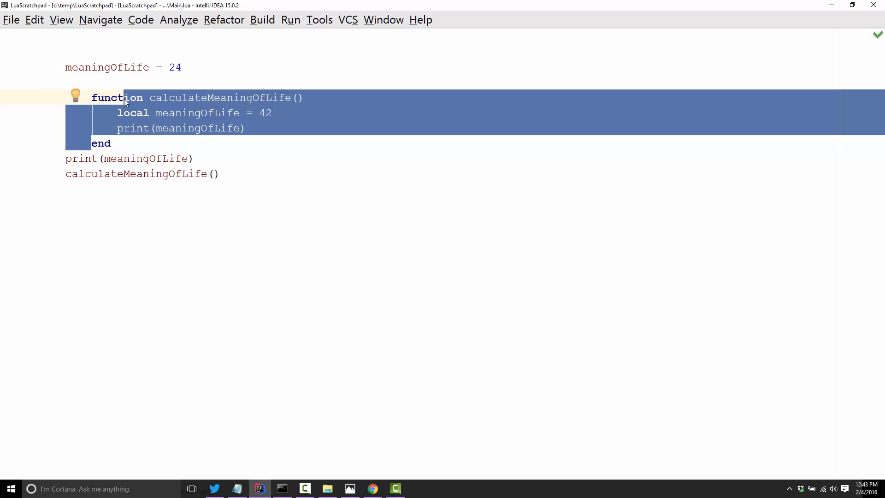
mouse_move(419, 55)
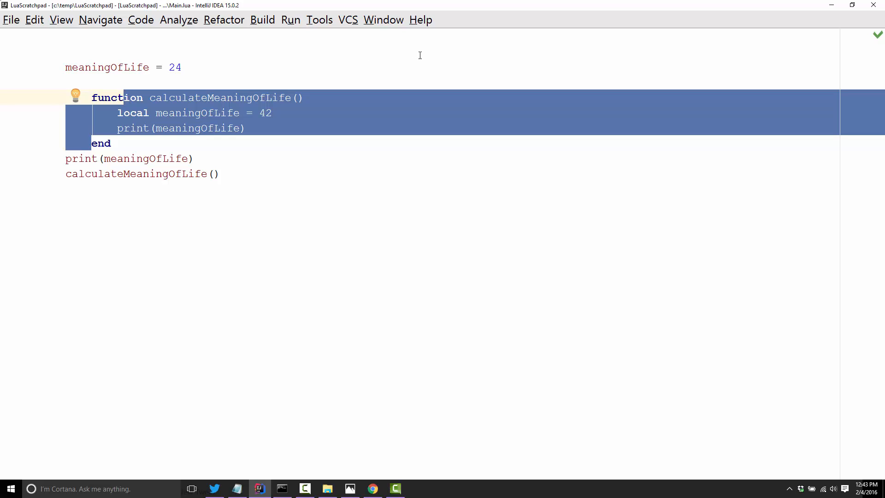
mouse_move(3, 37)
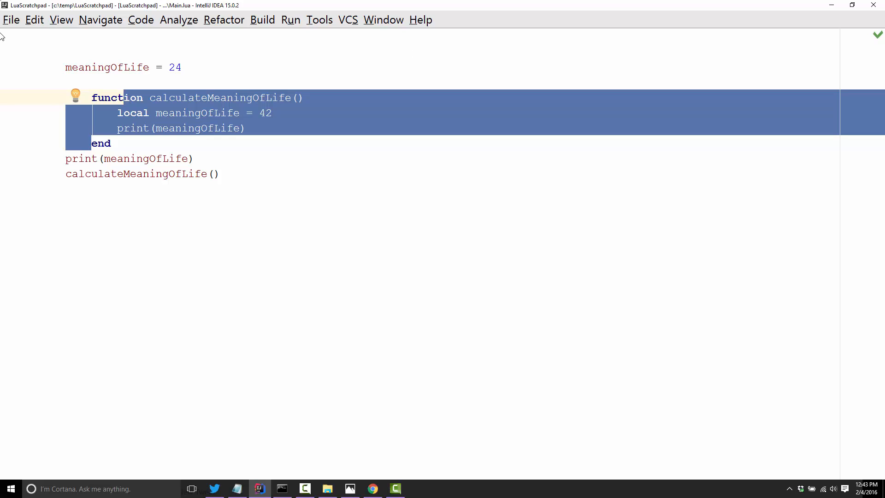